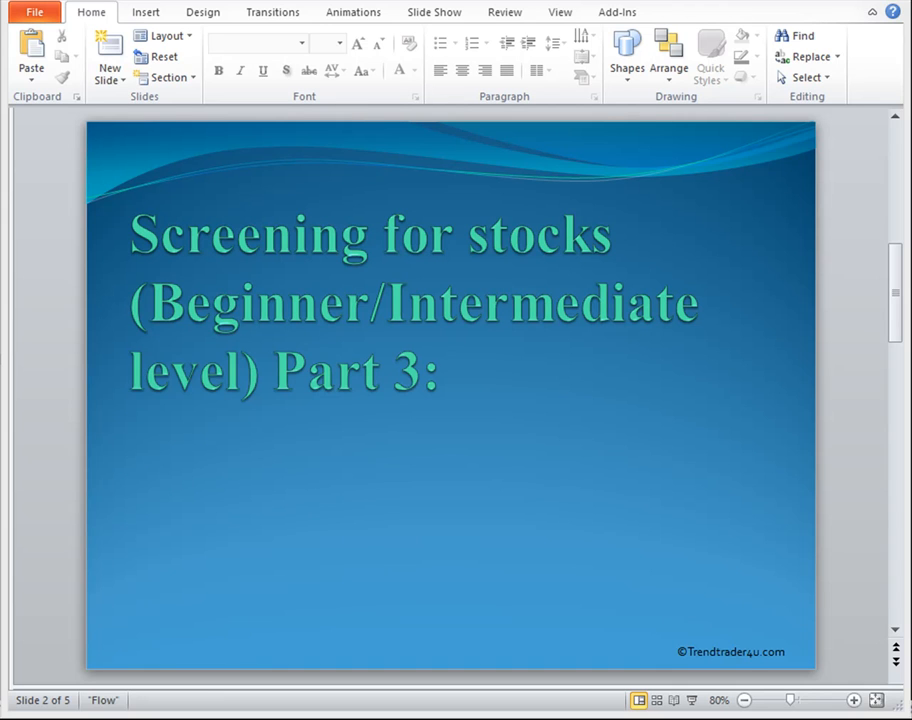
pyautogui.moveTo(44, 332)
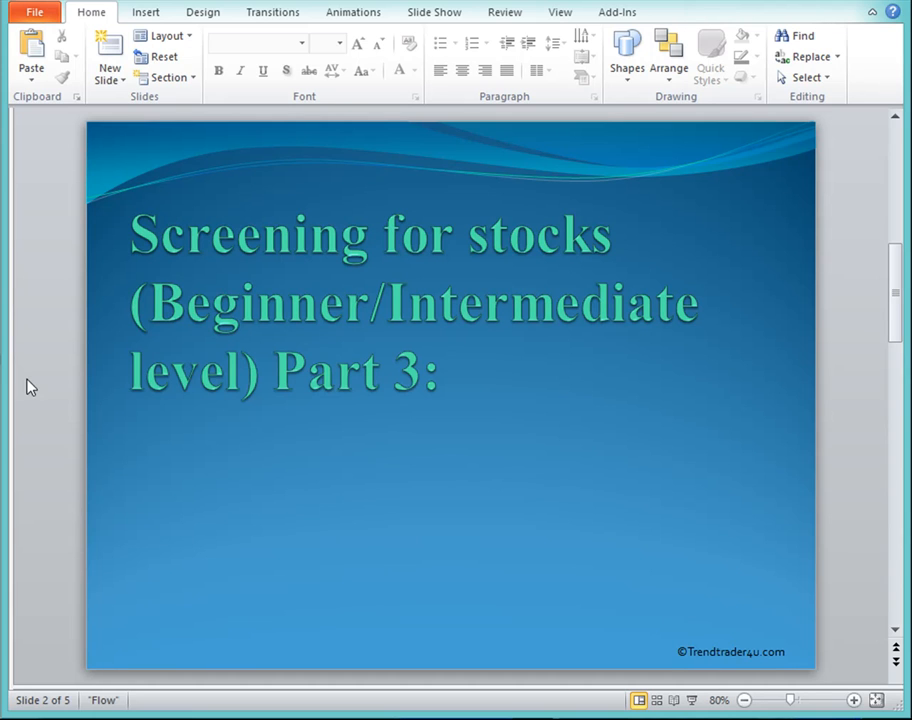
pyautogui.moveTo(814, 668)
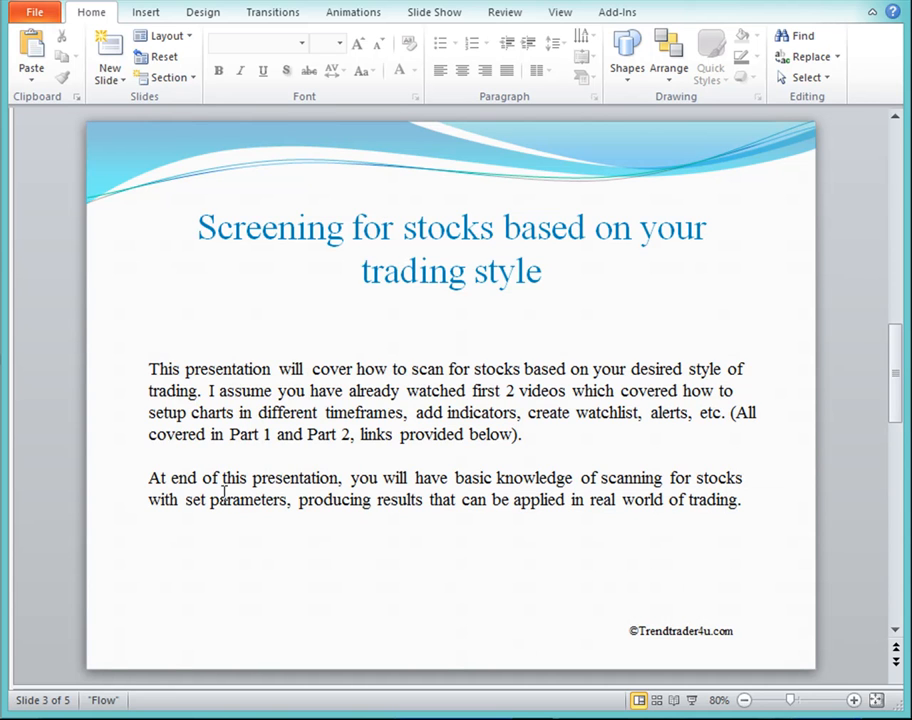
pyautogui.moveTo(500, 324)
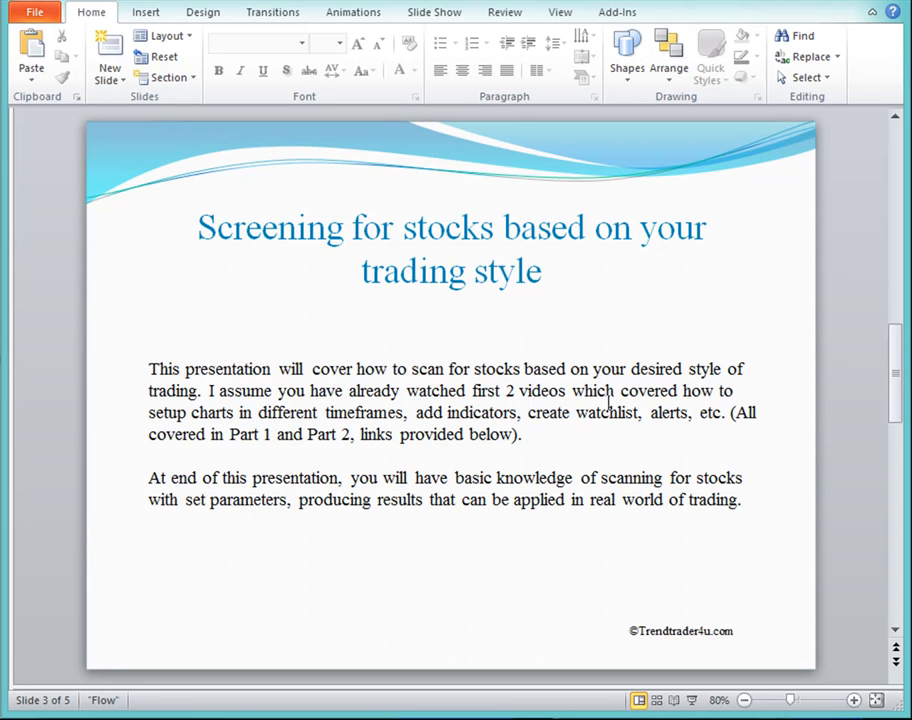
pyautogui.moveTo(336, 482)
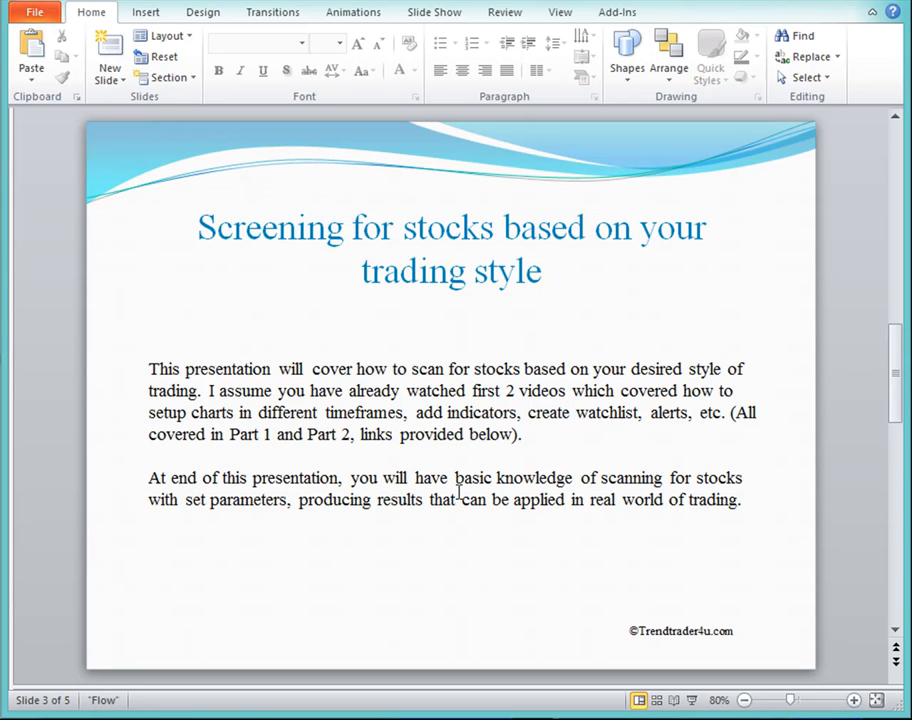
pyautogui.moveTo(212, 540)
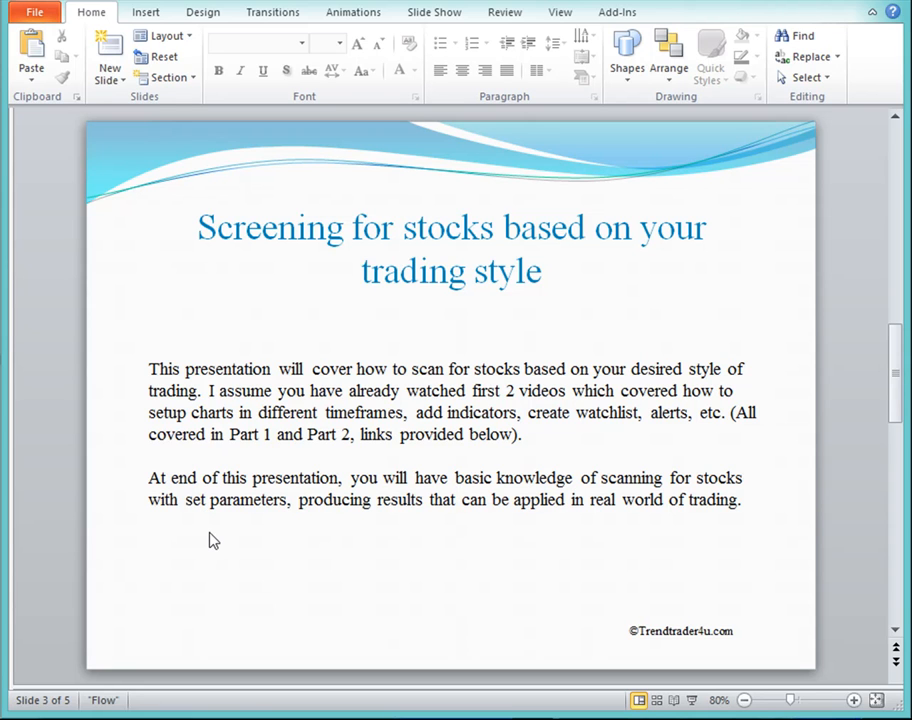
pyautogui.moveTo(590, 456)
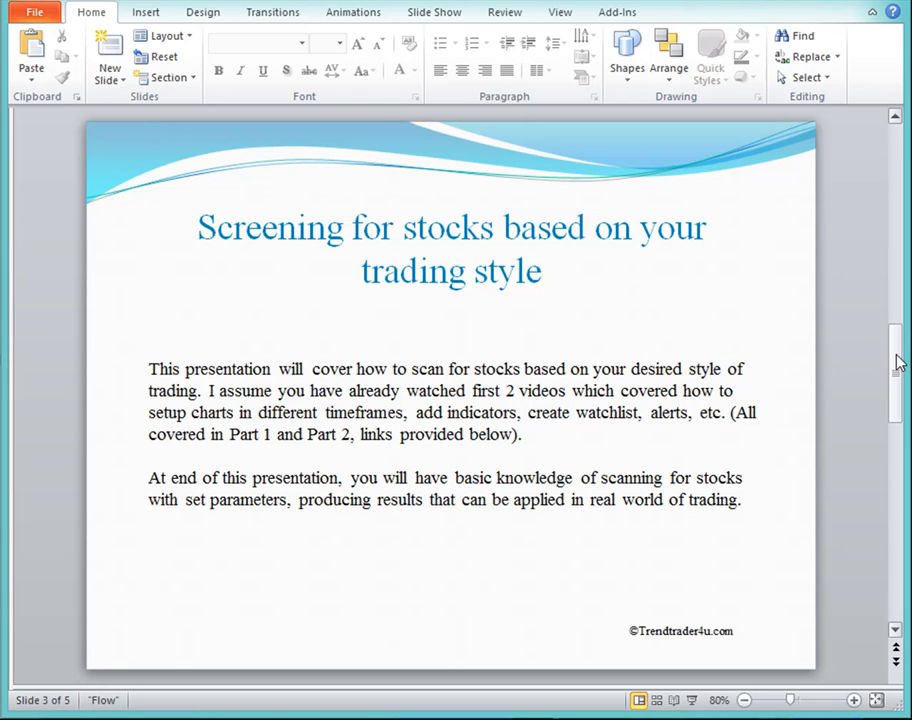
pyautogui.moveTo(864, 532)
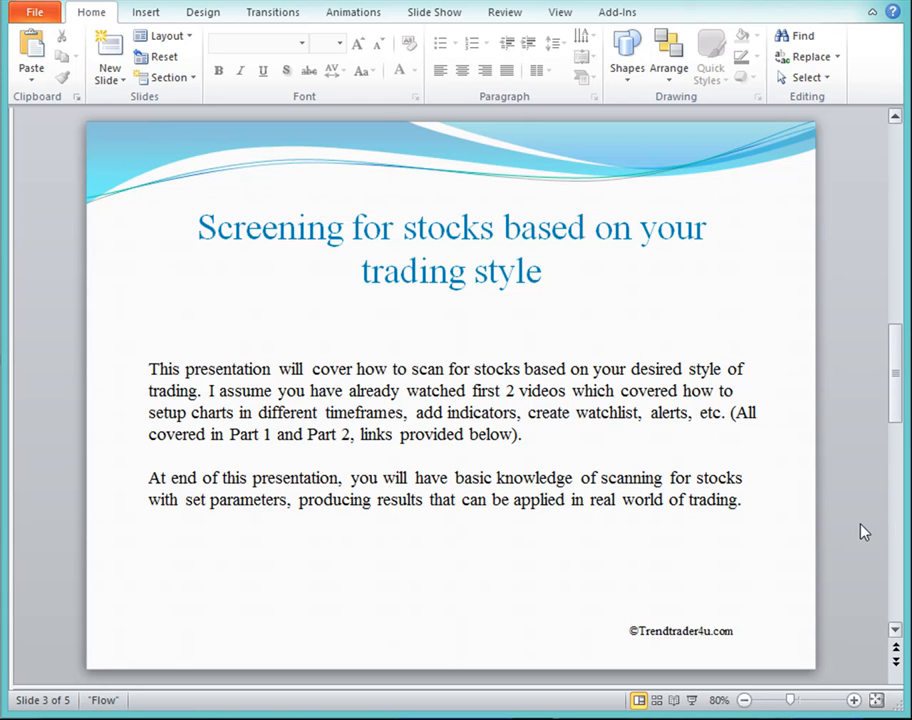
# Advance to slide 4 with the scan types, finviz.com and the Part 1 and Part 2 links.
pyautogui.scroll(-3)
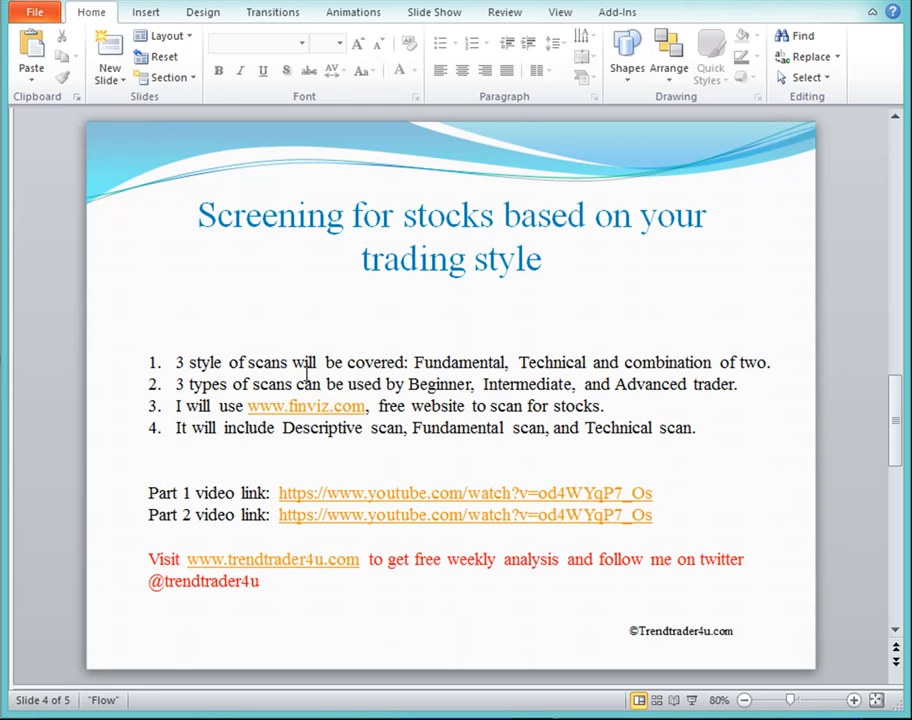
pyautogui.moveTo(486, 362)
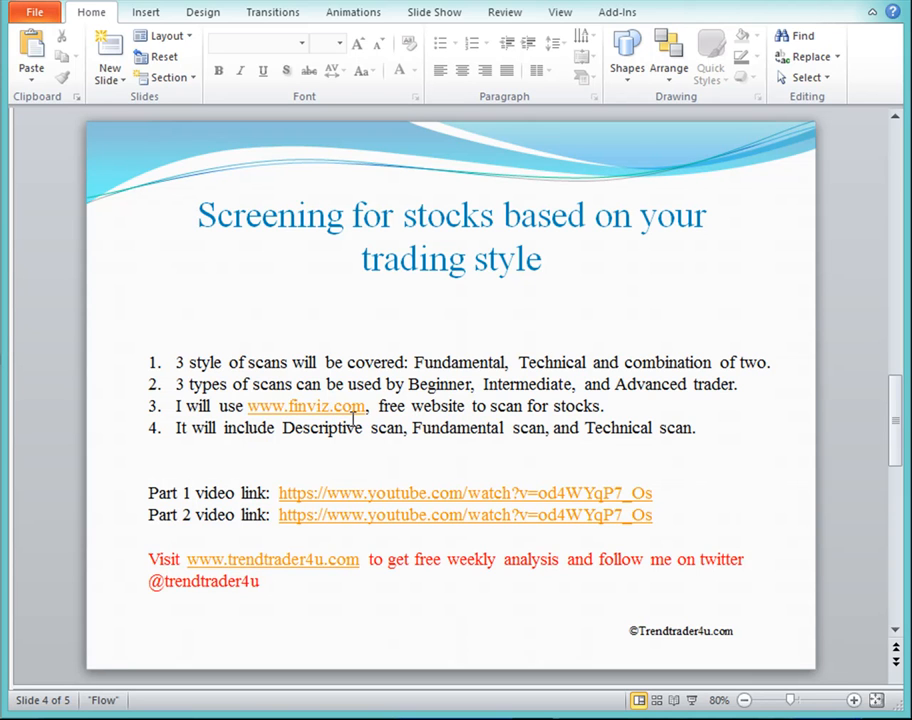
pyautogui.moveTo(480, 416)
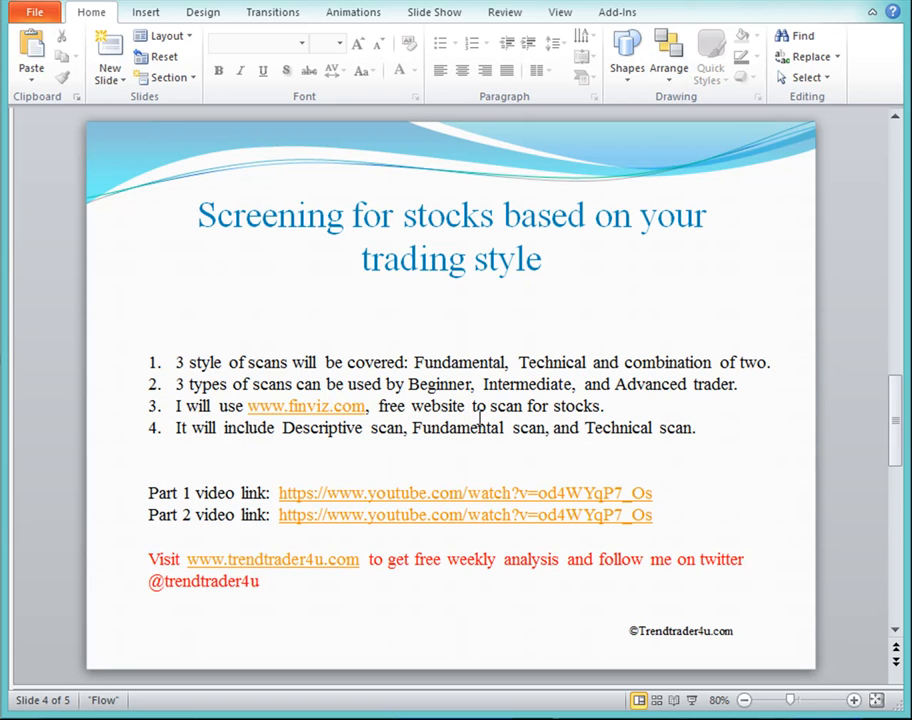
pyautogui.moveTo(308, 444)
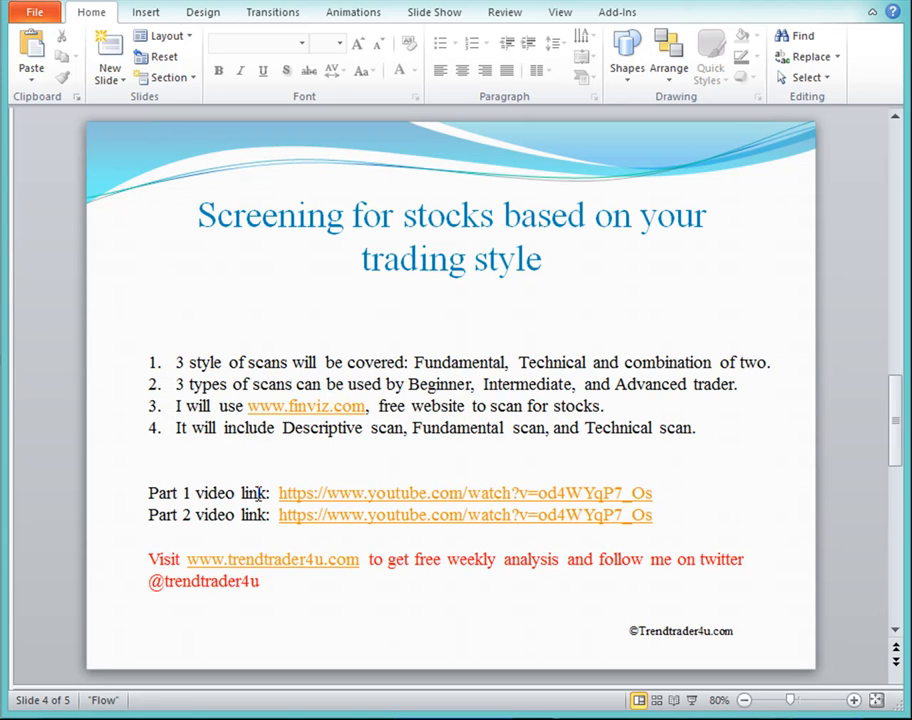
pyautogui.moveTo(340, 536)
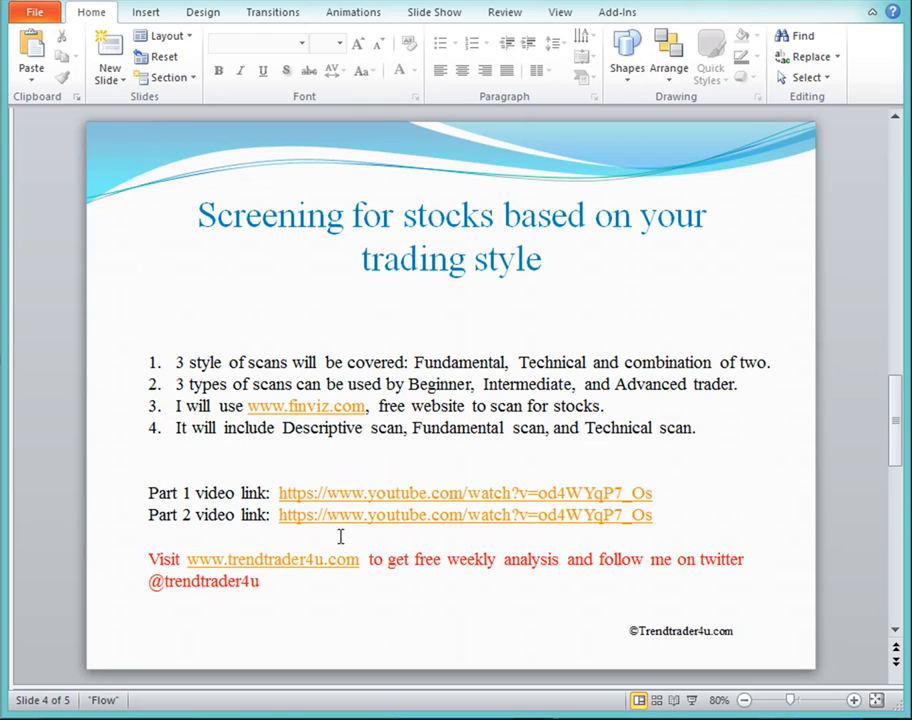
pyautogui.moveTo(272, 586)
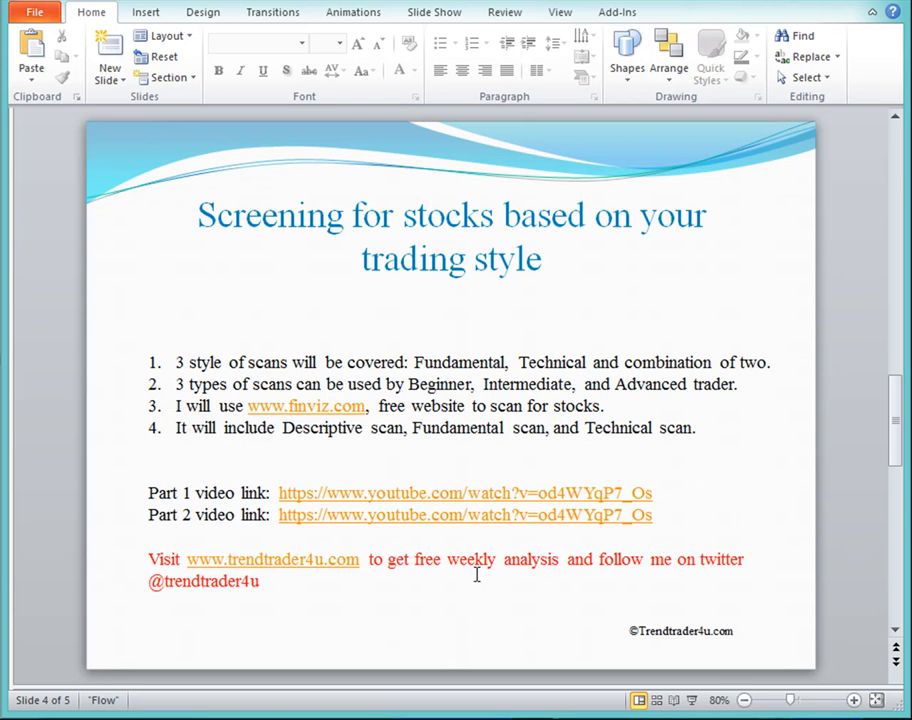
pyautogui.moveTo(476, 576)
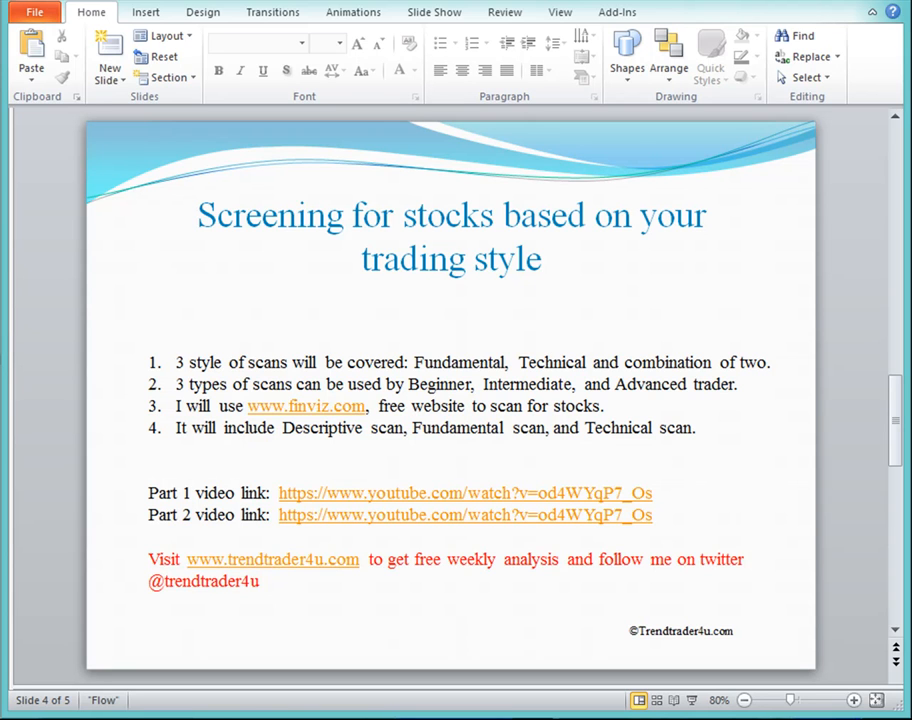
pyautogui.moveTo(228, 380)
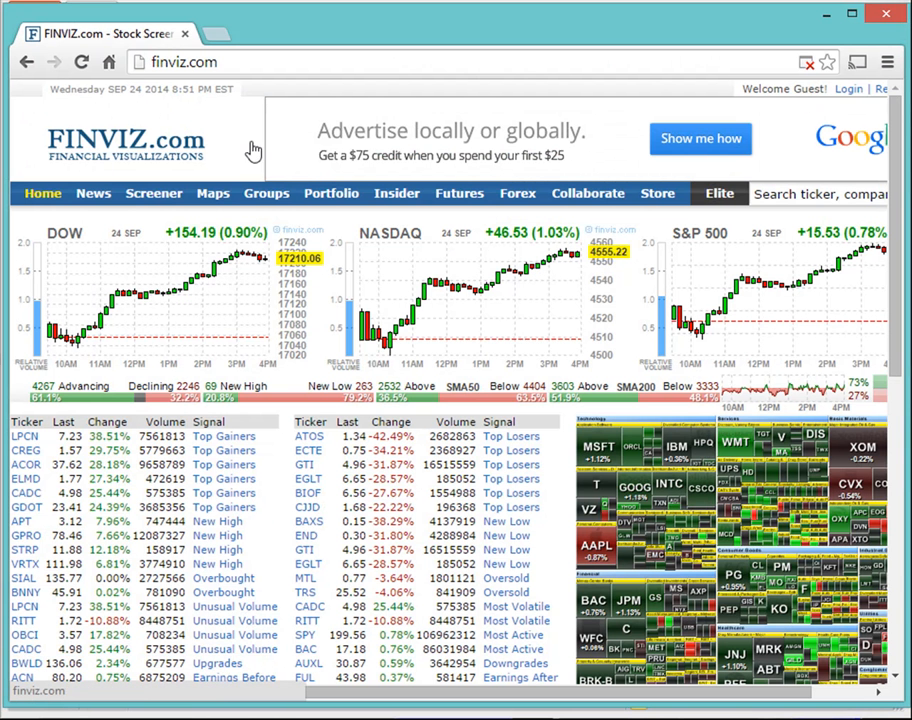
pyautogui.moveTo(52, 180)
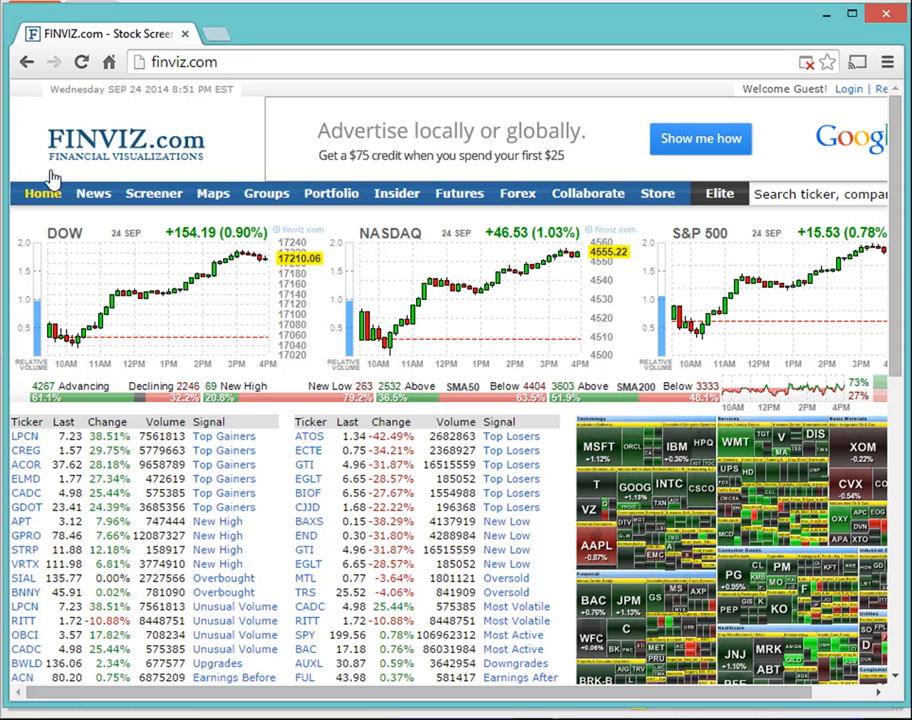
pyautogui.moveTo(86, 222)
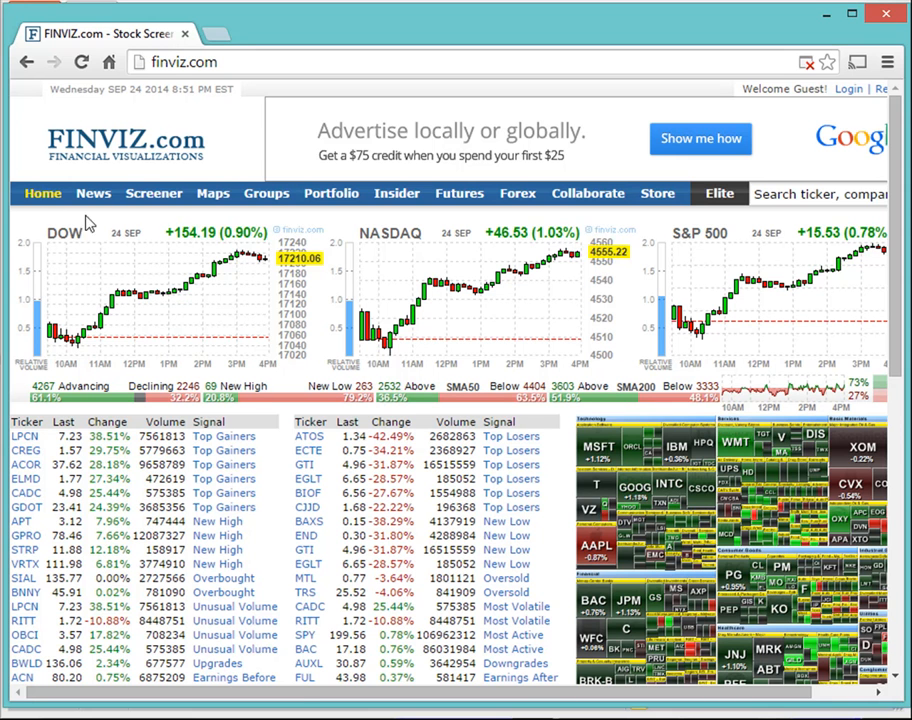
# Go from the Finviz home page to the Screener showing all stocks unfiltered.
pyautogui.click(154, 192)
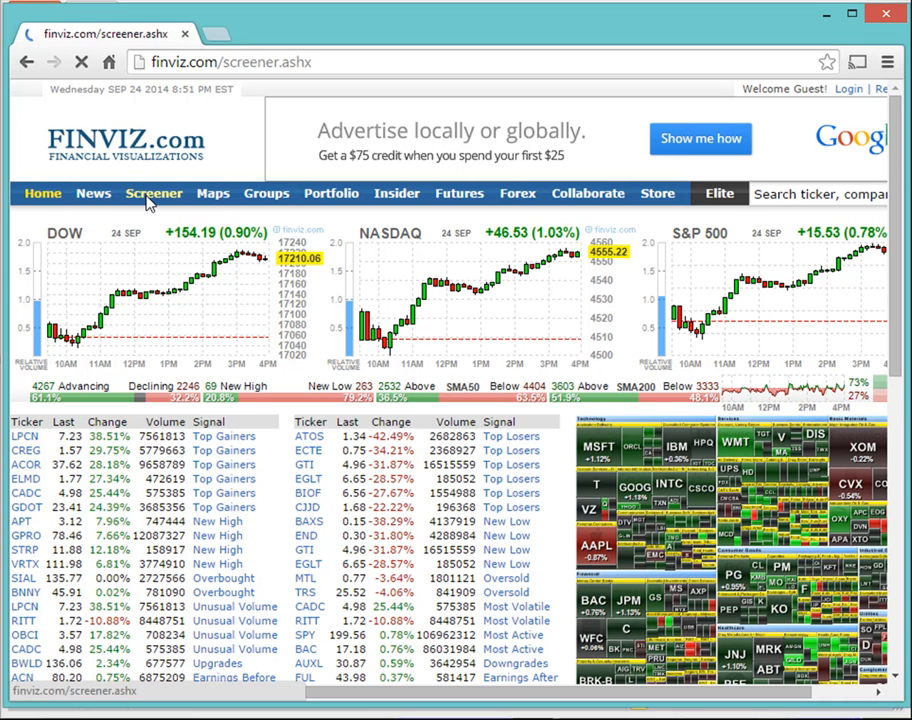
pyautogui.click(154, 192)
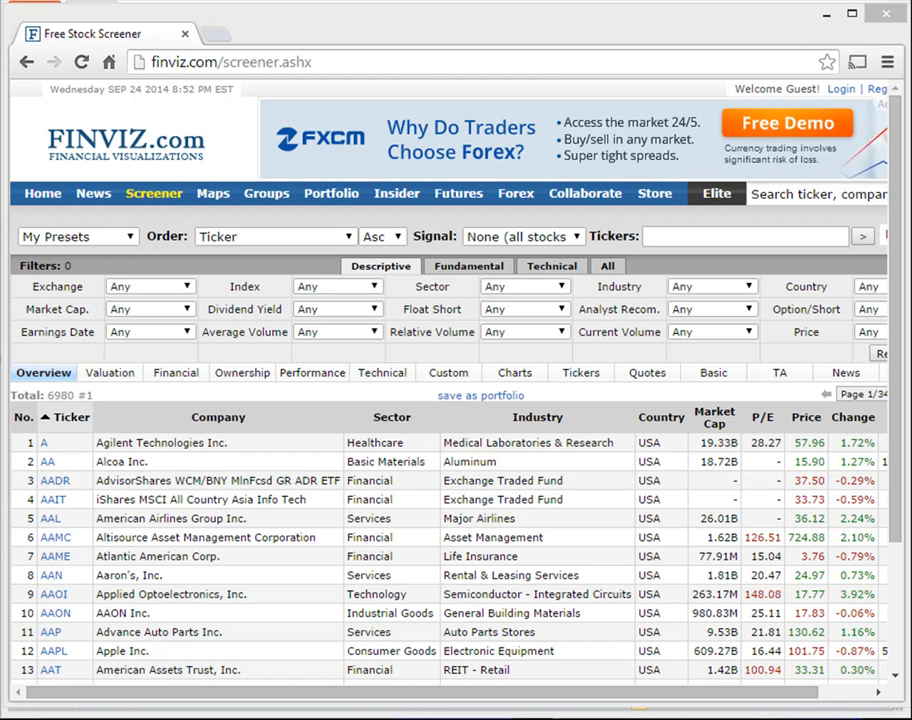
pyautogui.moveTo(340, 284)
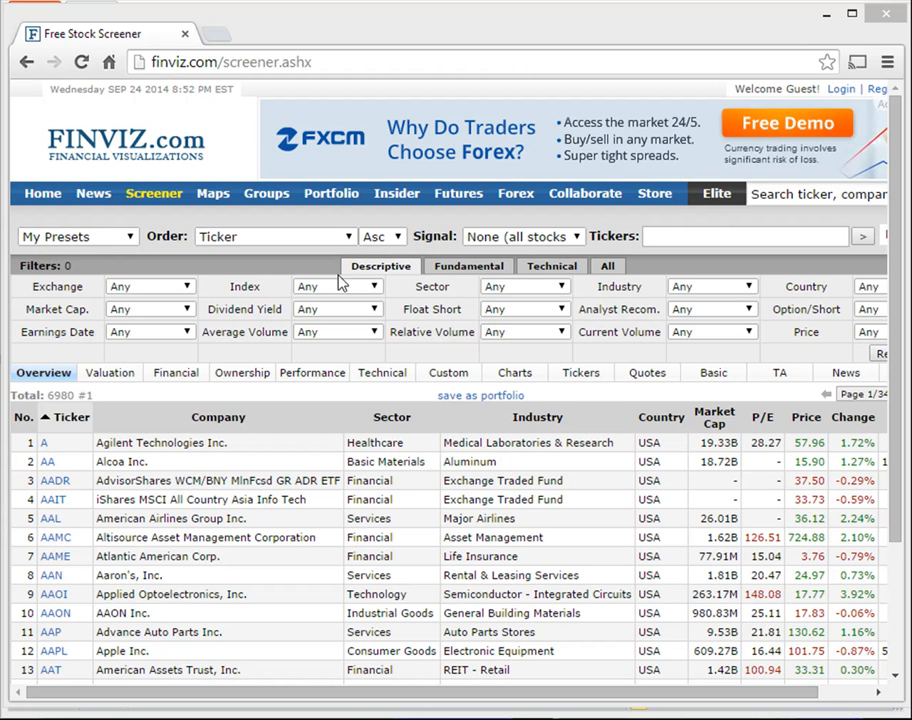
pyautogui.moveTo(398, 276)
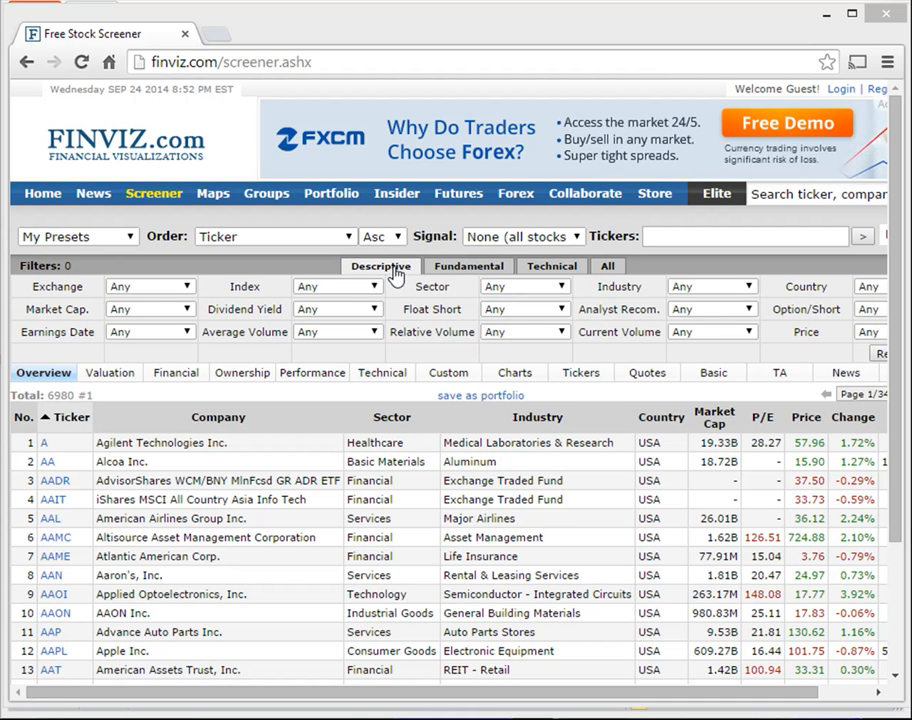
pyautogui.moveTo(390, 278)
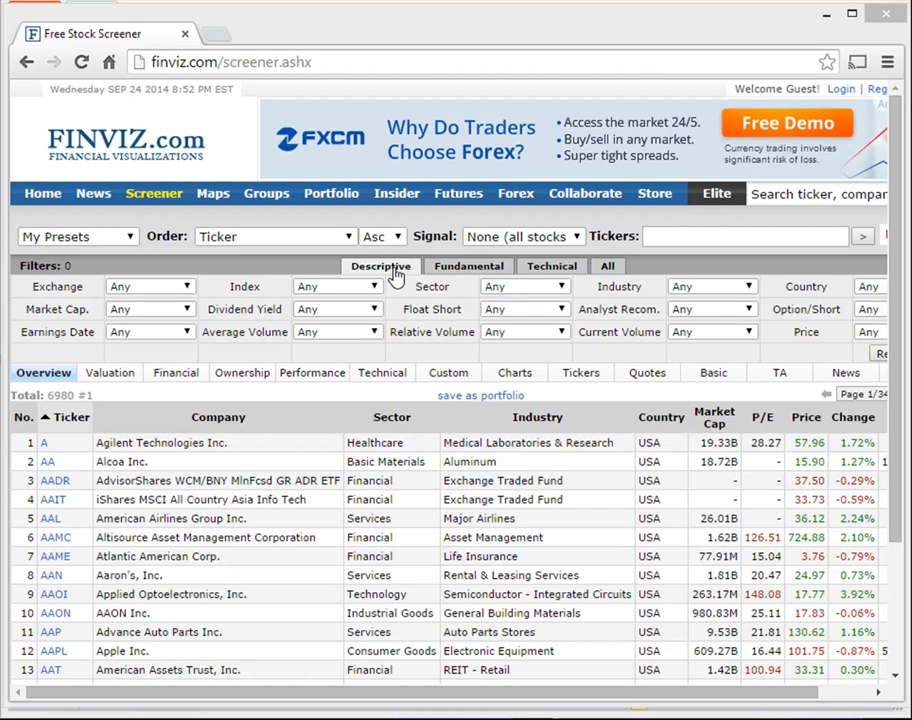
pyautogui.moveTo(312, 378)
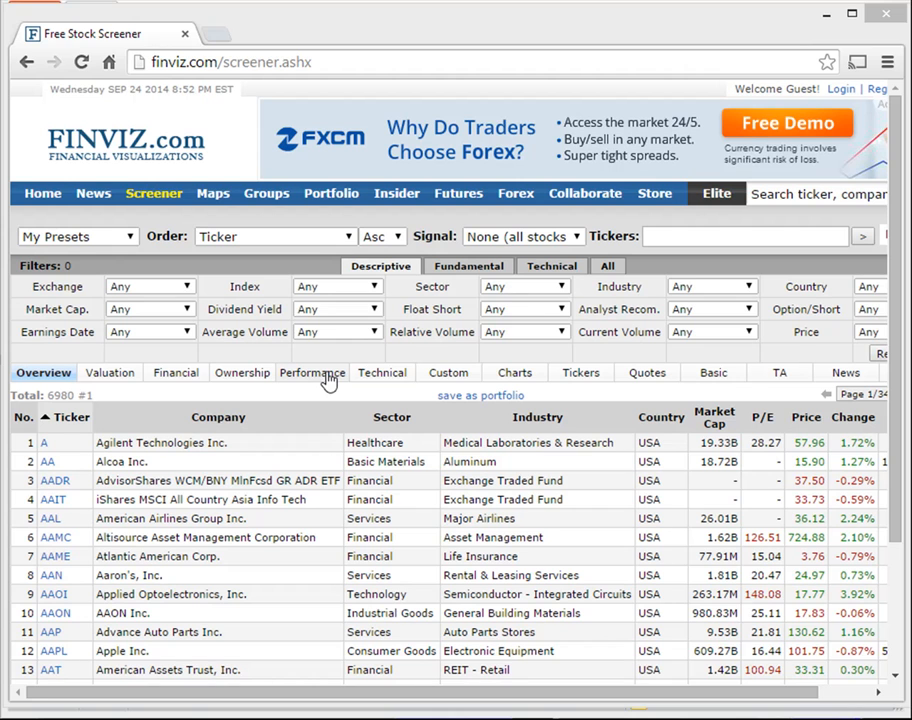
pyautogui.moveTo(242, 372)
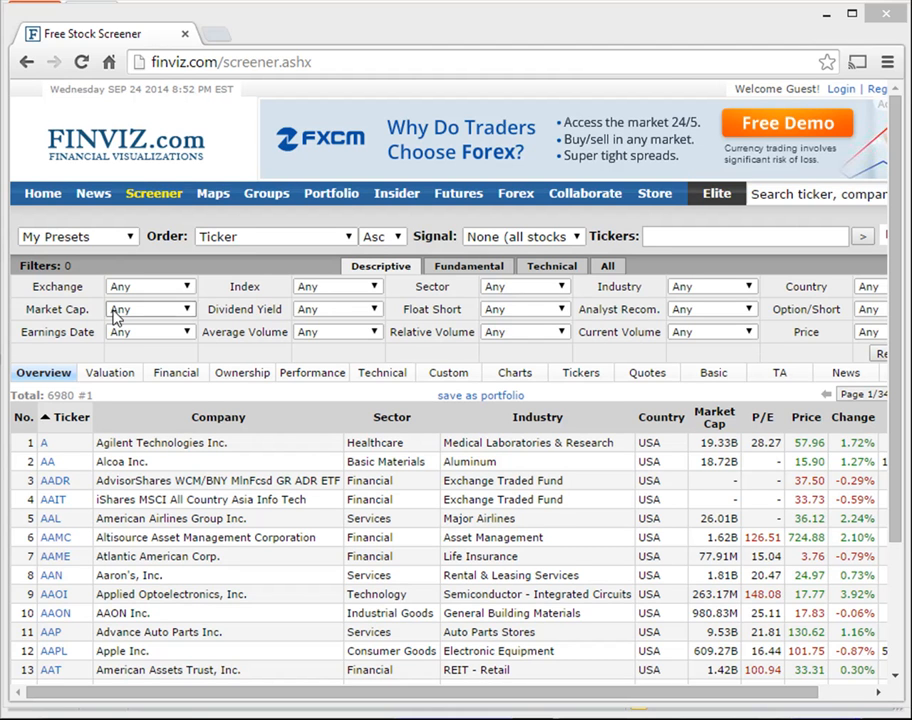
# Try Market Cap Mid and Dividend Yield over 3% filters, then clear them back to Any.
pyautogui.click(150, 308)
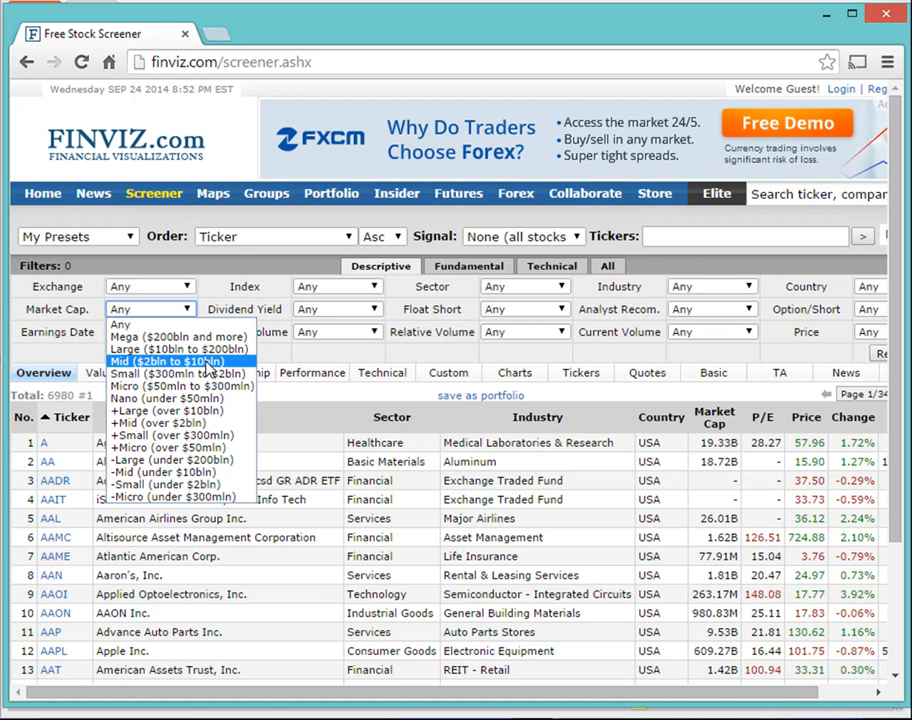
pyautogui.click(166, 360)
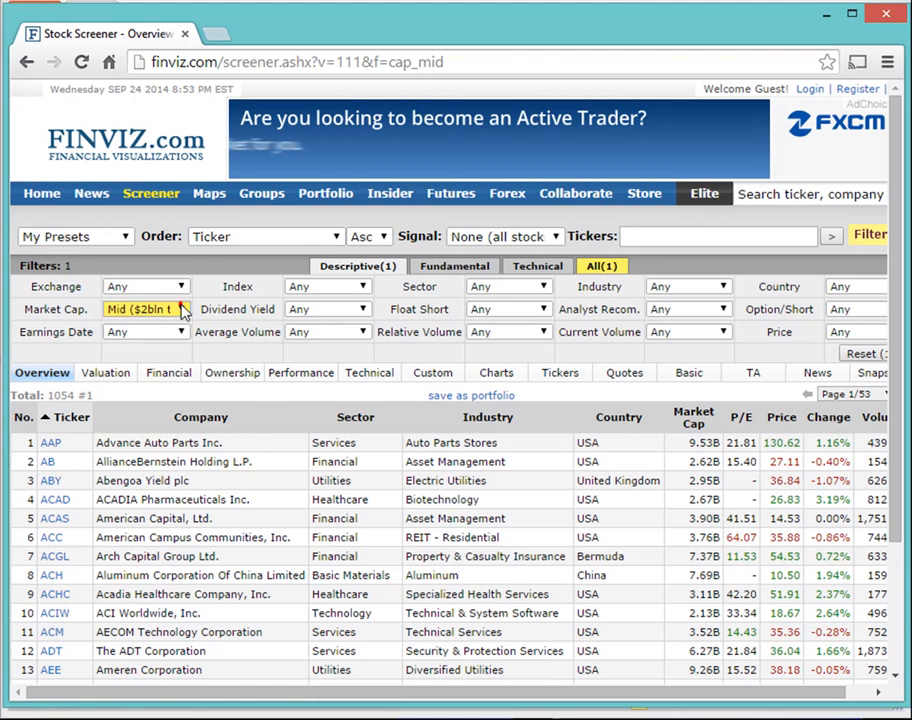
pyautogui.click(144, 308)
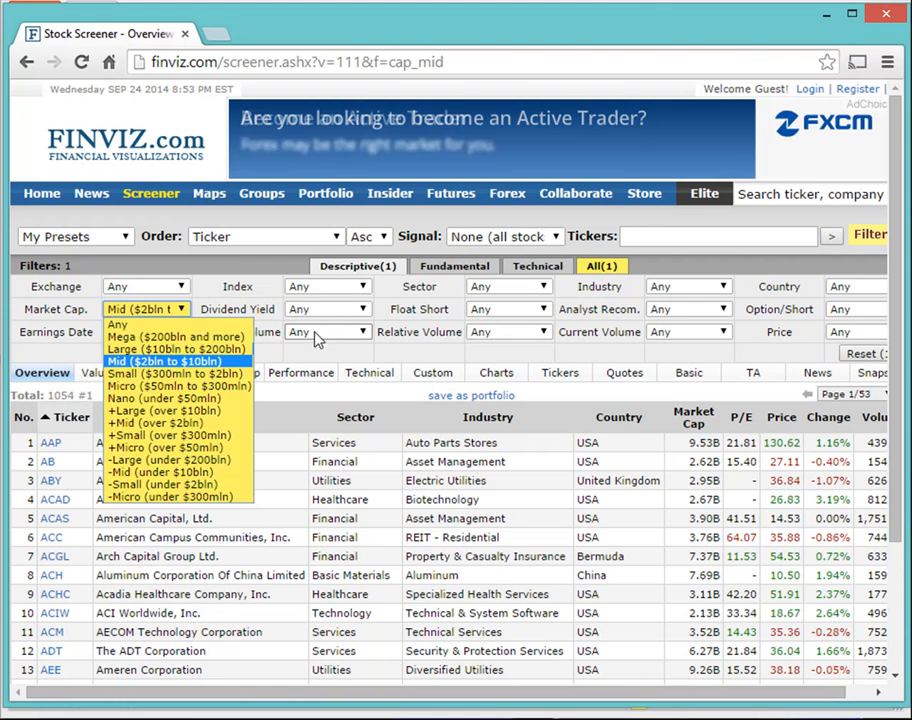
pyautogui.click(328, 308)
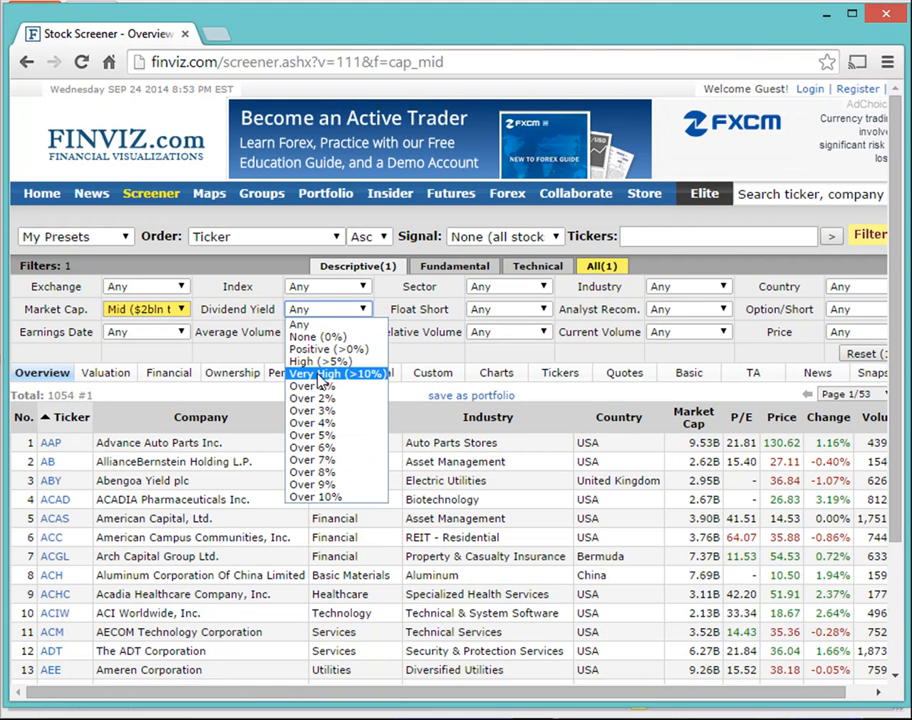
pyautogui.moveTo(336, 410)
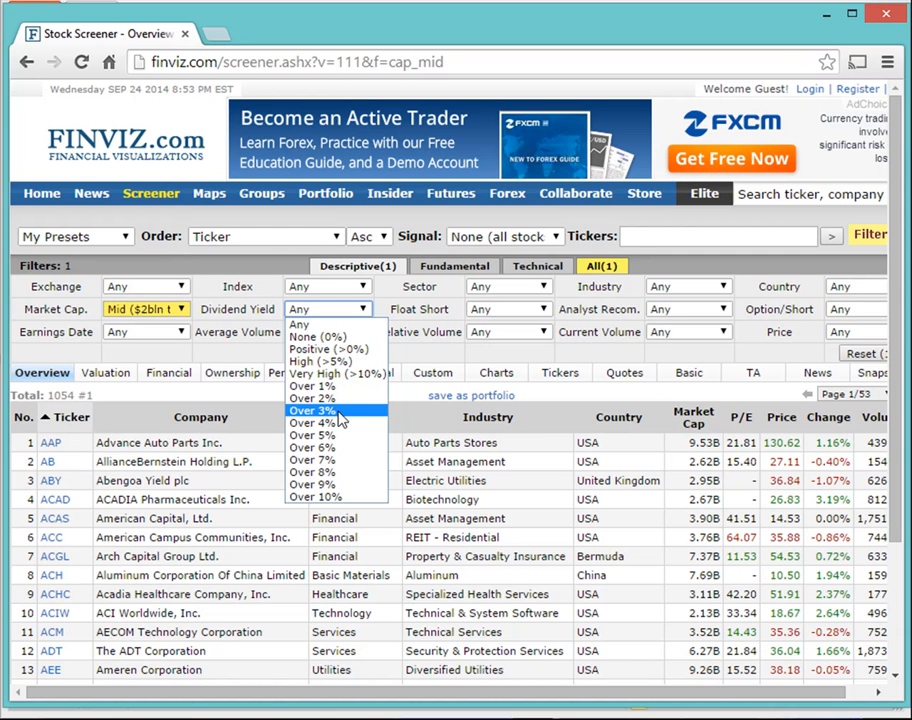
pyautogui.click(312, 410)
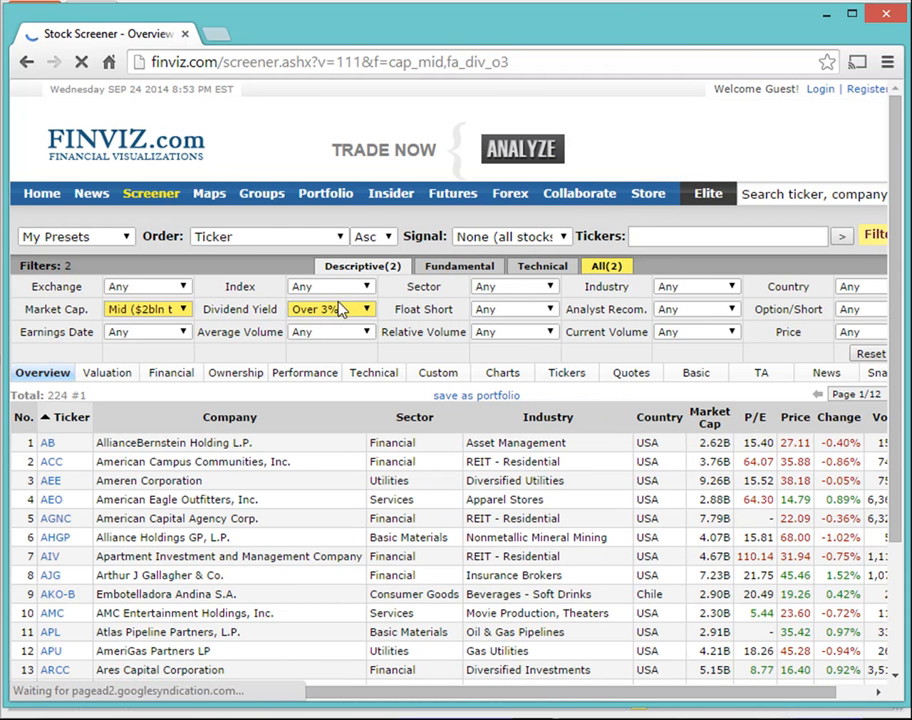
pyautogui.click(332, 308)
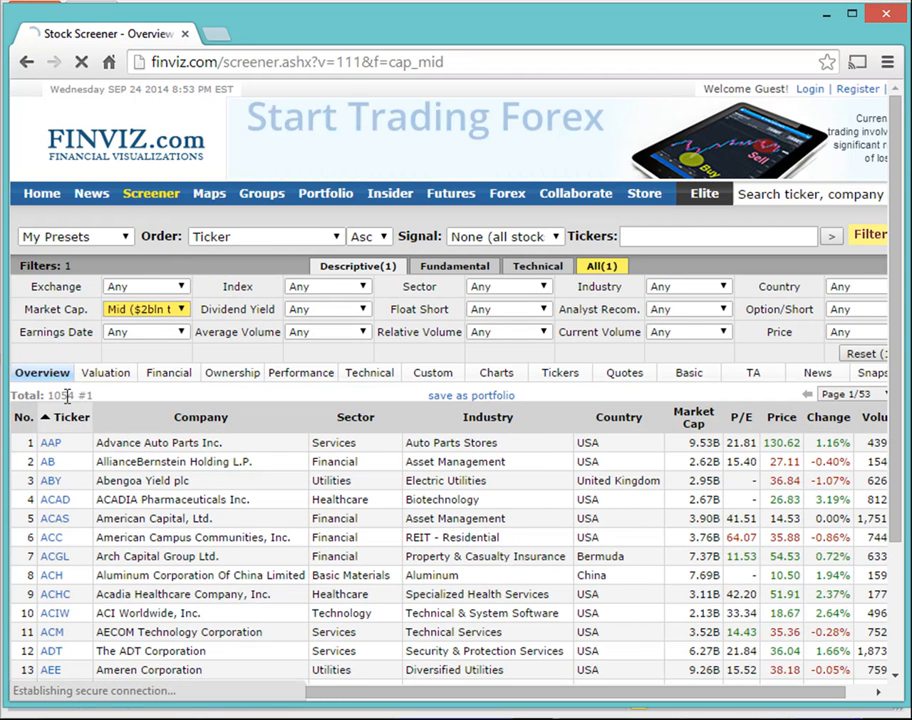
pyautogui.click(144, 308)
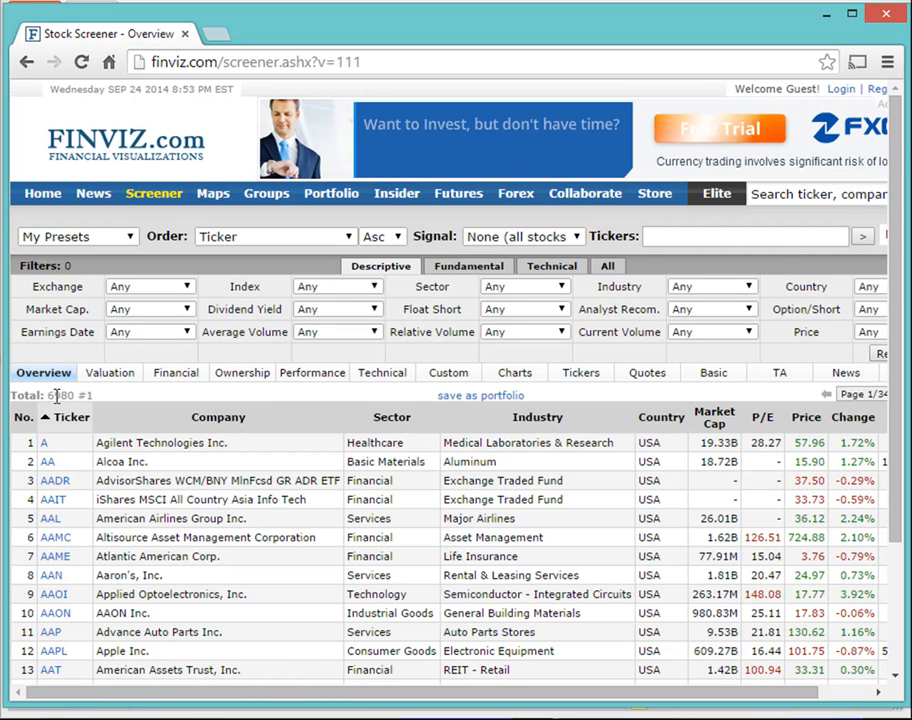
# Filter to Mid cap, dividend yield over 3% and average volume over 500K, then reach the Price choices.
pyautogui.click(150, 308)
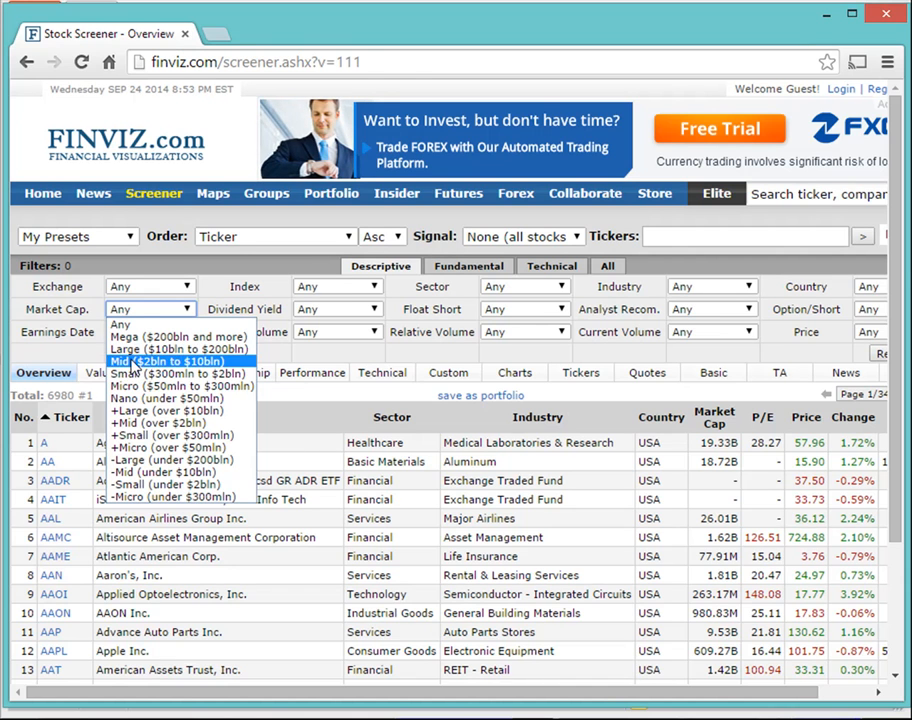
pyautogui.click(168, 360)
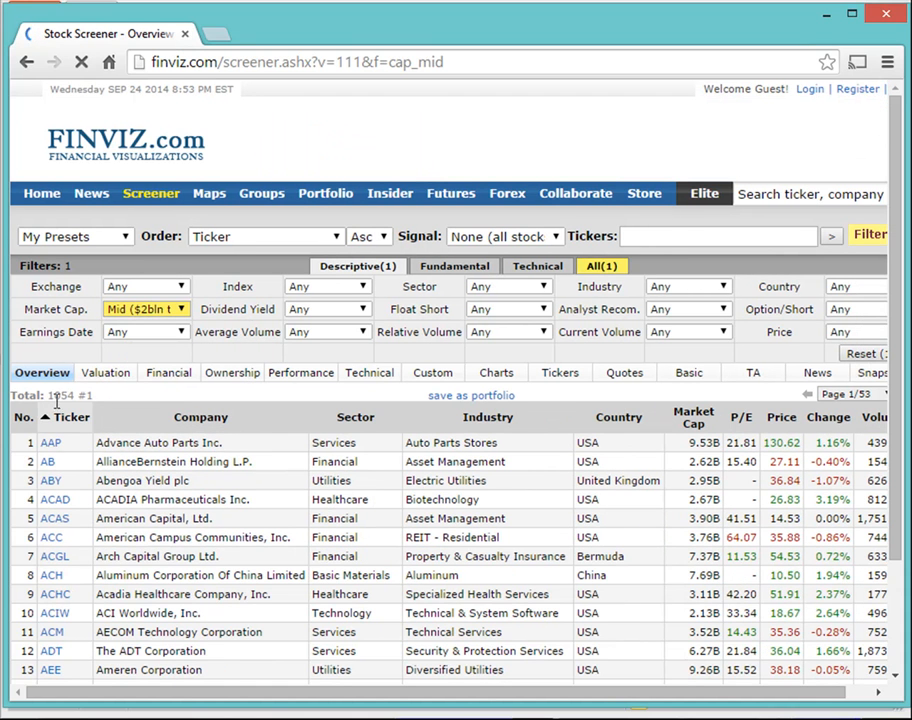
pyautogui.click(330, 308)
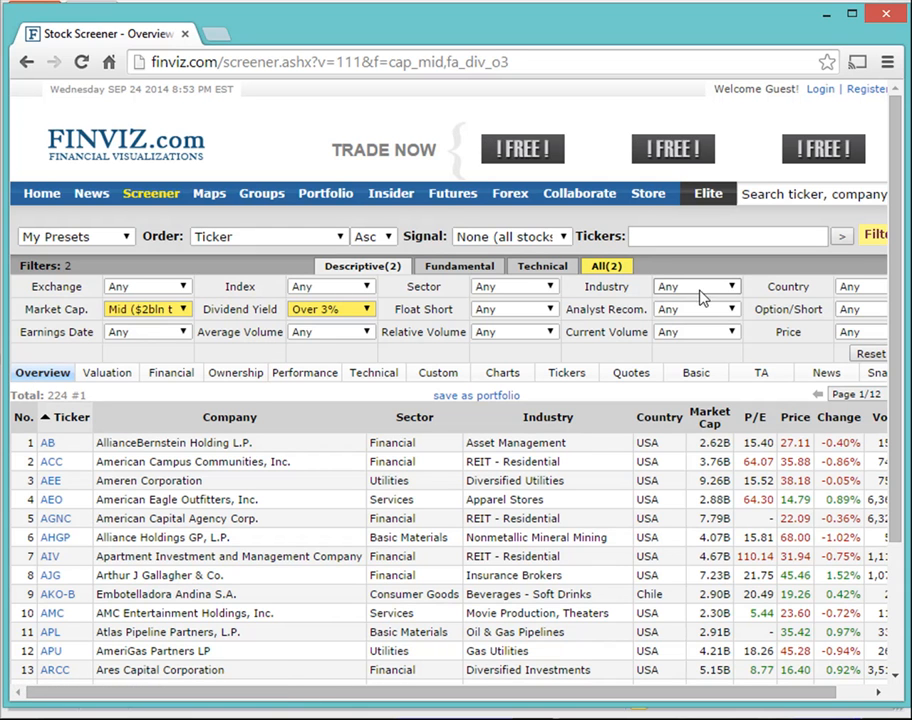
pyautogui.moveTo(428, 488)
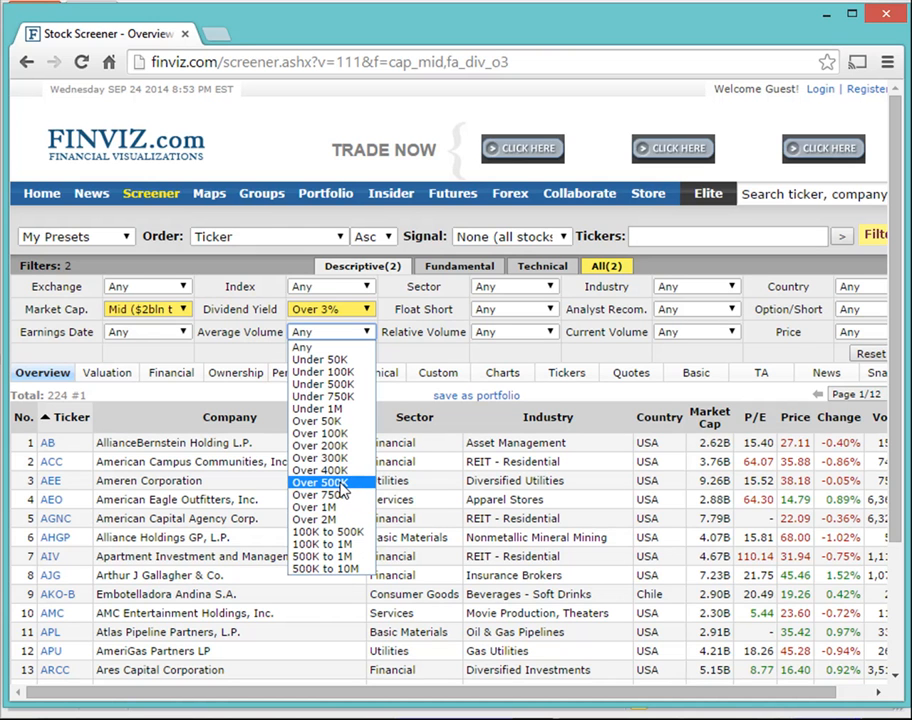
pyautogui.click(318, 482)
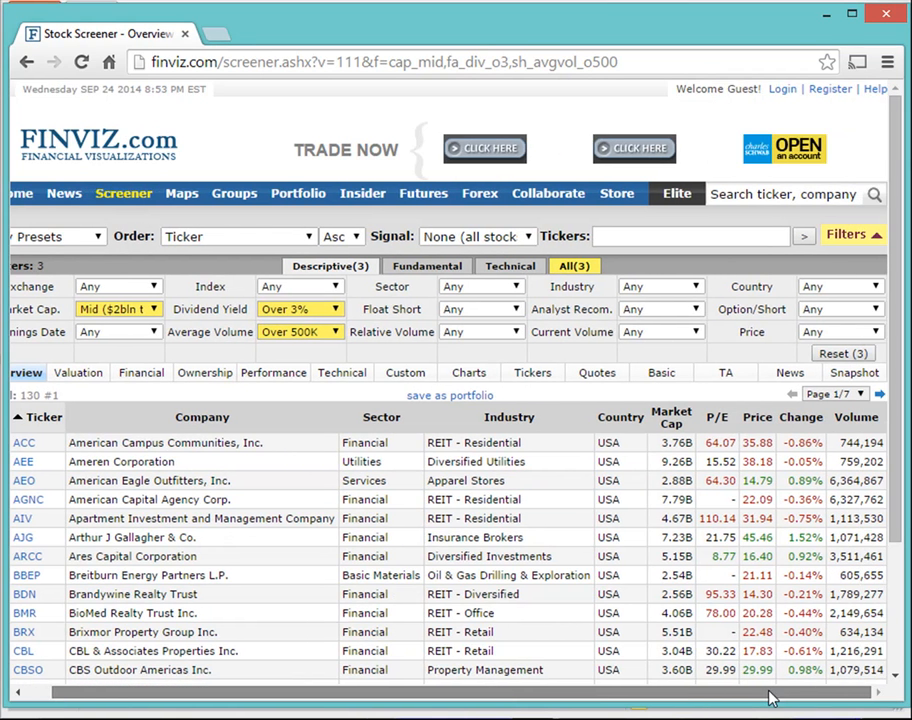
pyautogui.click(838, 332)
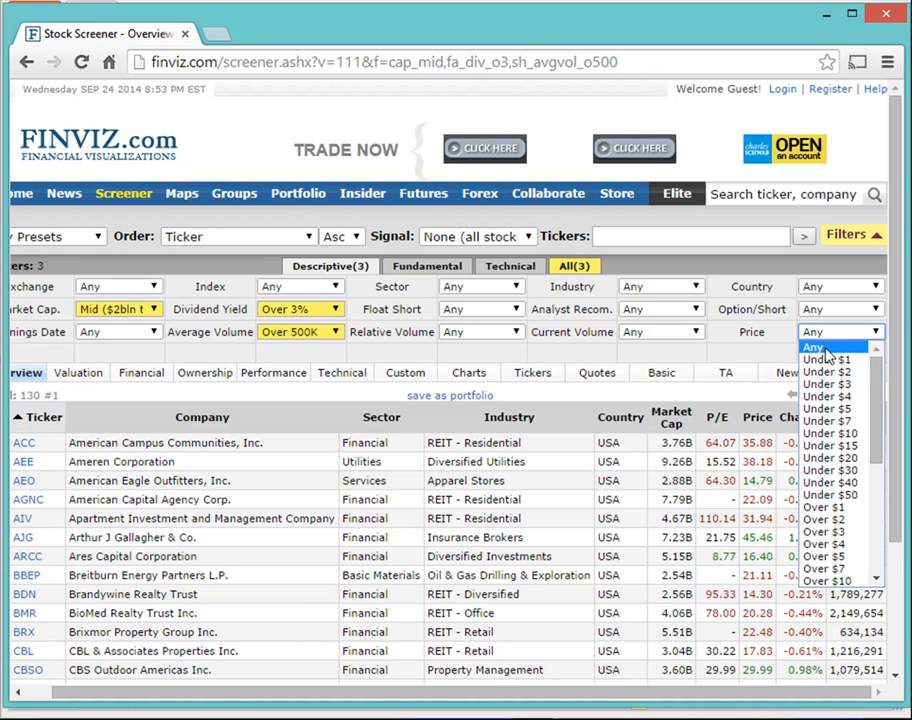
pyautogui.moveTo(844, 580)
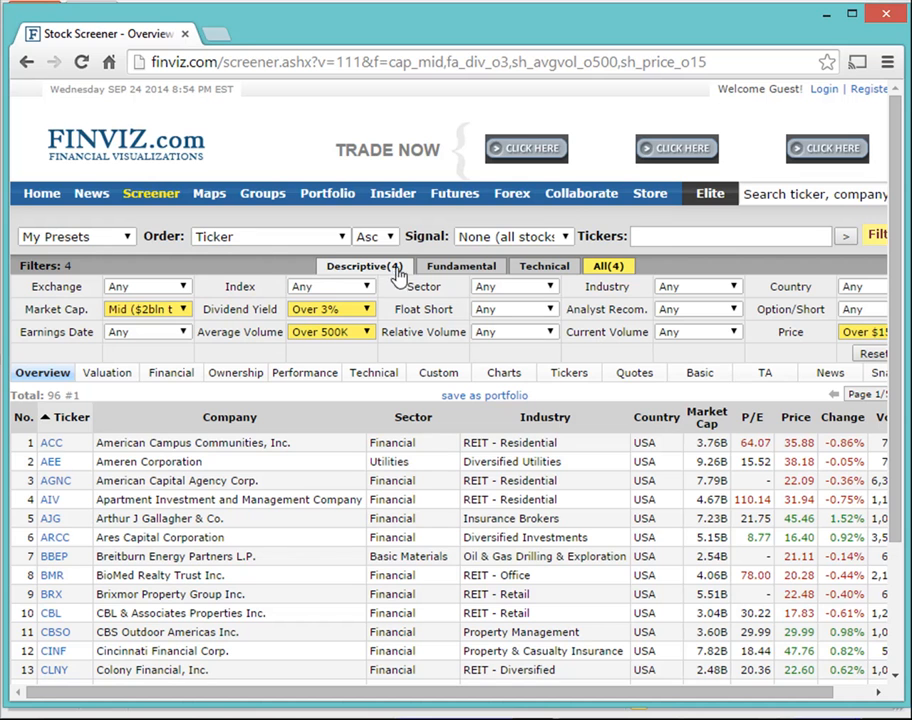
pyautogui.moveTo(192, 368)
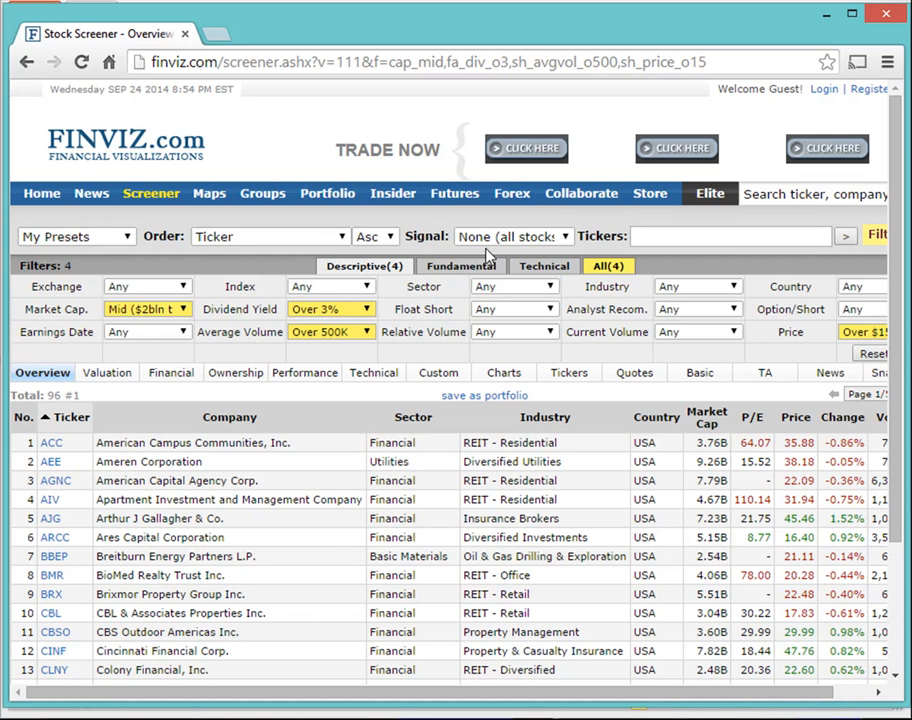
# With price over $15 applied, switch to Fundamental filters and list the Return on Equity options.
pyautogui.click(462, 266)
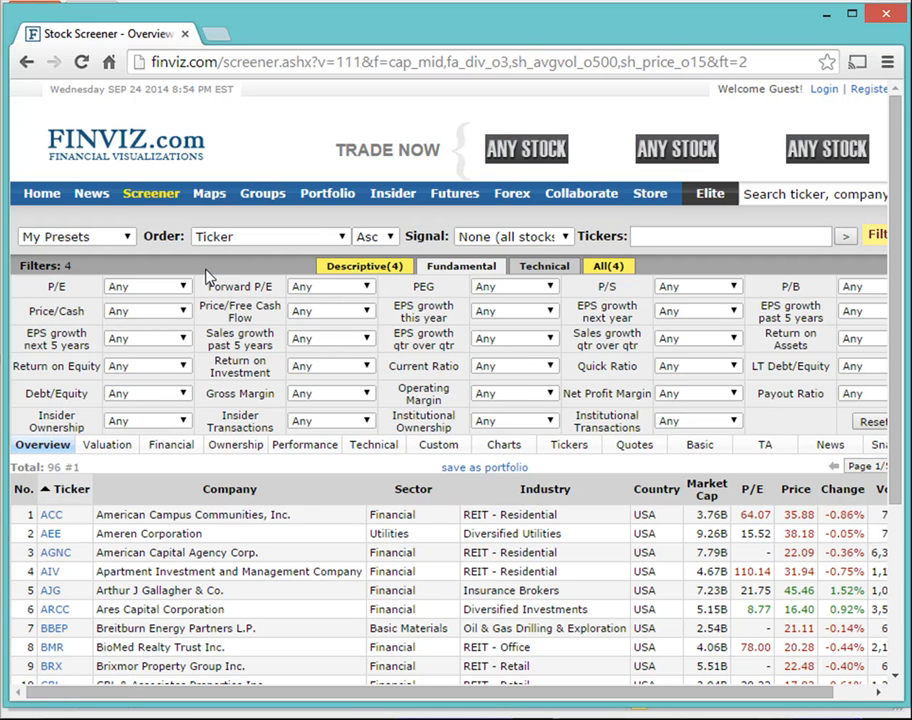
pyautogui.click(148, 364)
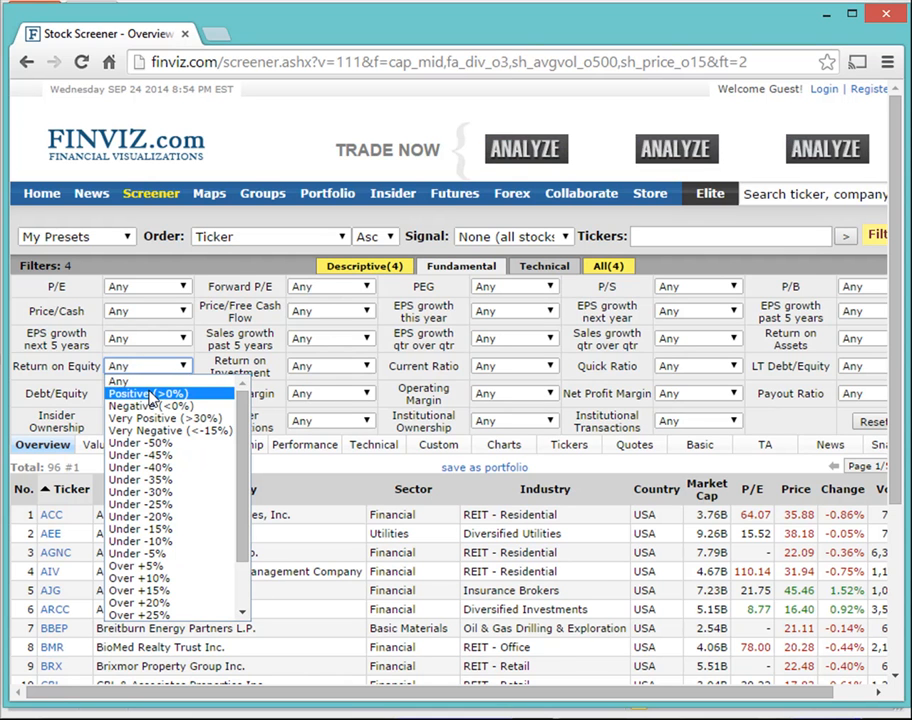
pyautogui.scroll(-3)
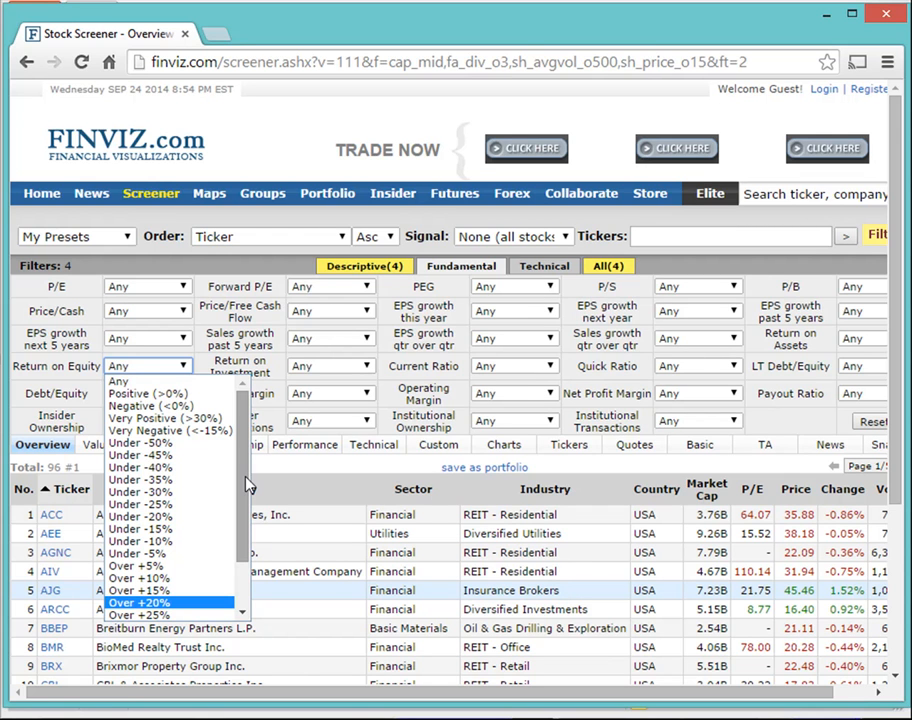
pyautogui.moveTo(144, 392)
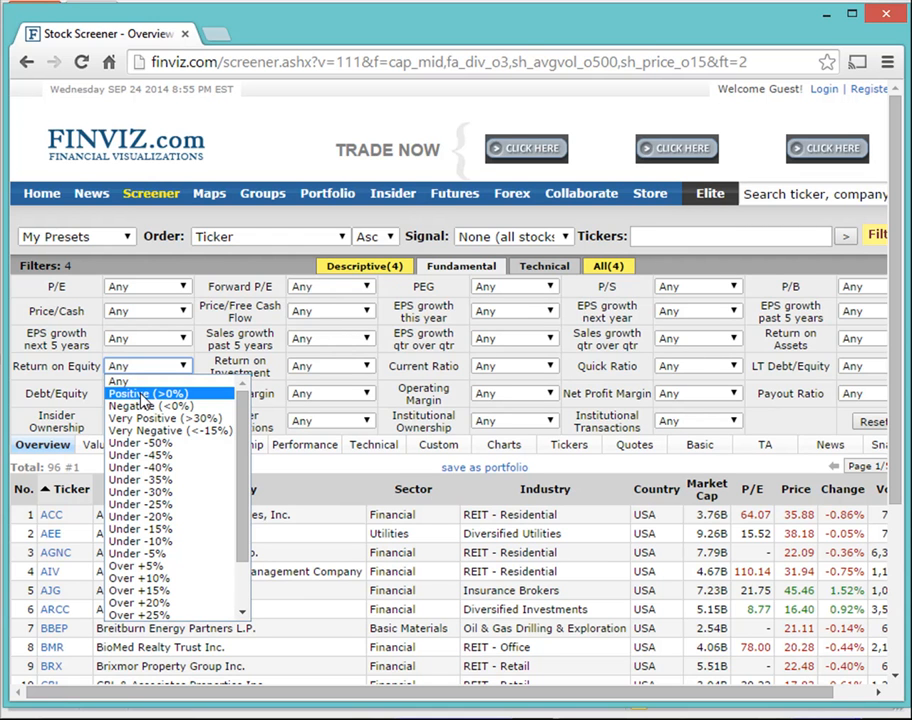
# Require positive (>0%) return on equity and return on investment, leaving 84 stocks.
pyautogui.click(148, 392)
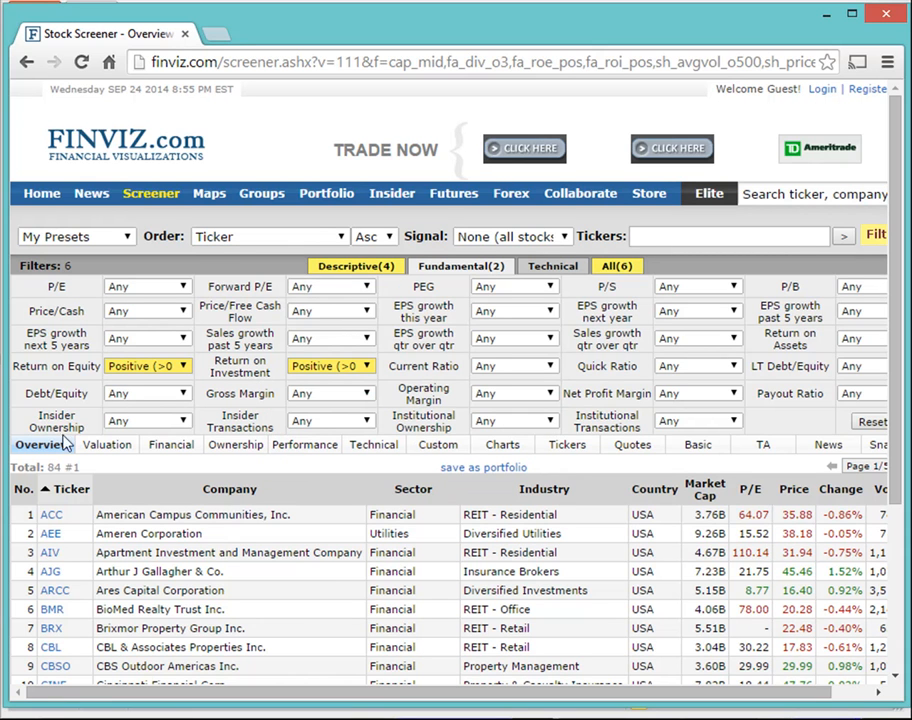
pyautogui.moveTo(764, 410)
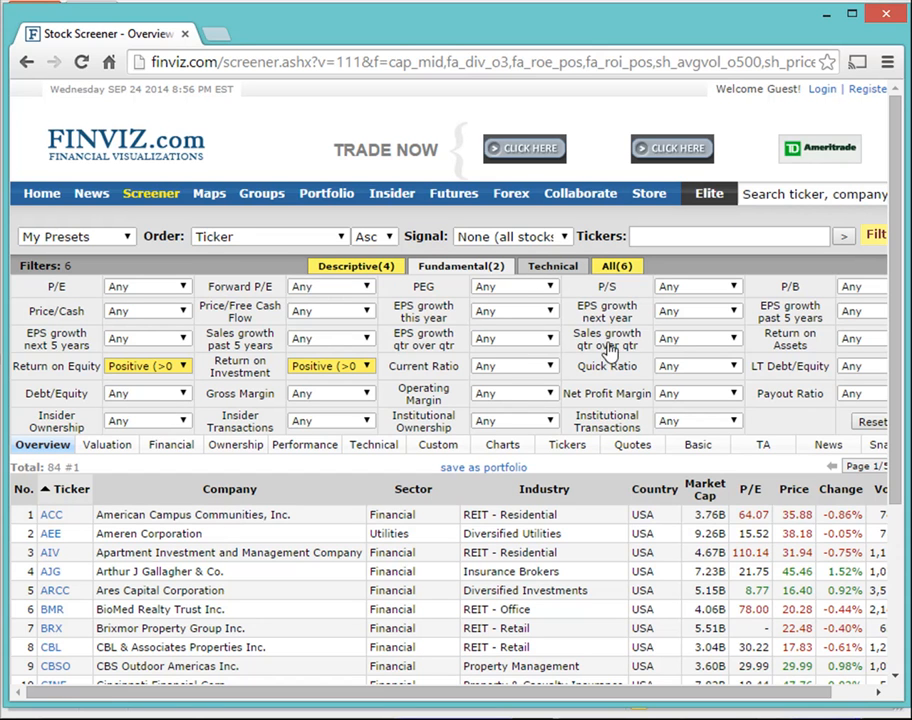
# Require positive quarterly sales growth, return on assets and EPS growth, narrowing to 27 stocks.
pyautogui.click(696, 336)
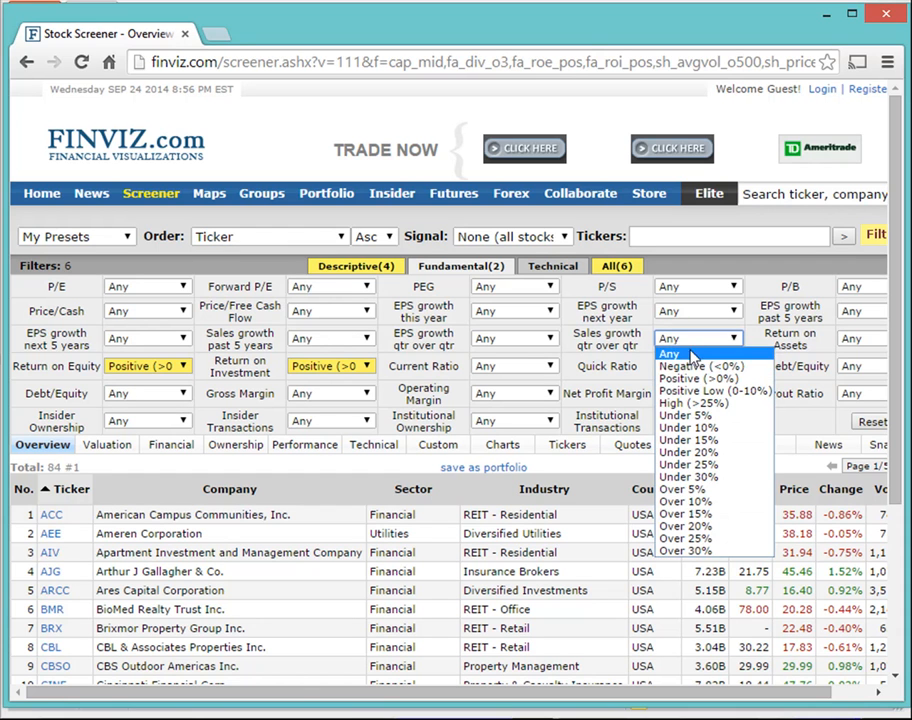
pyautogui.click(698, 376)
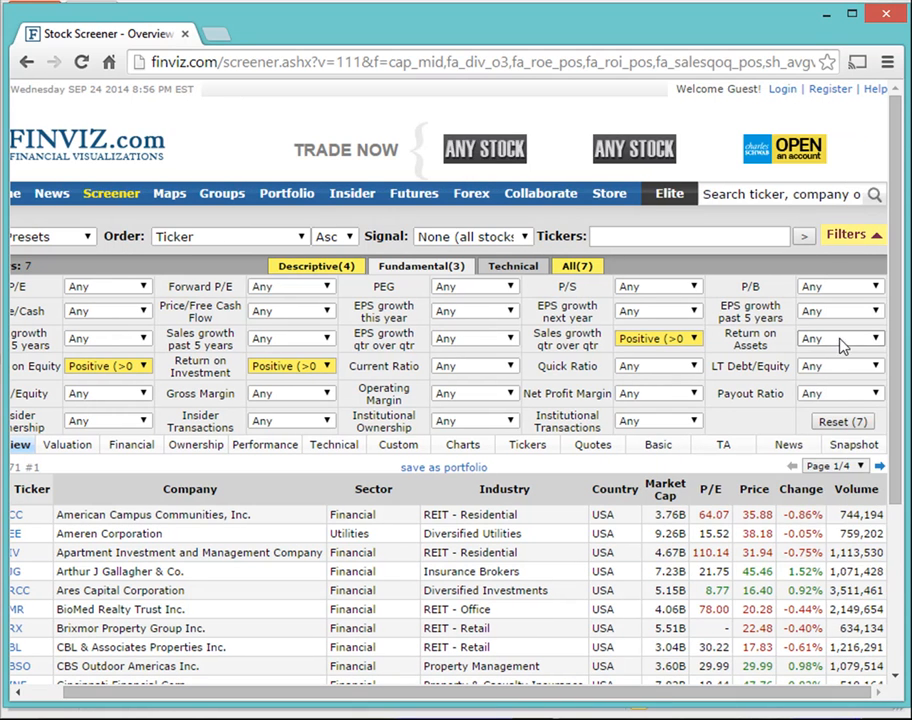
pyautogui.click(840, 336)
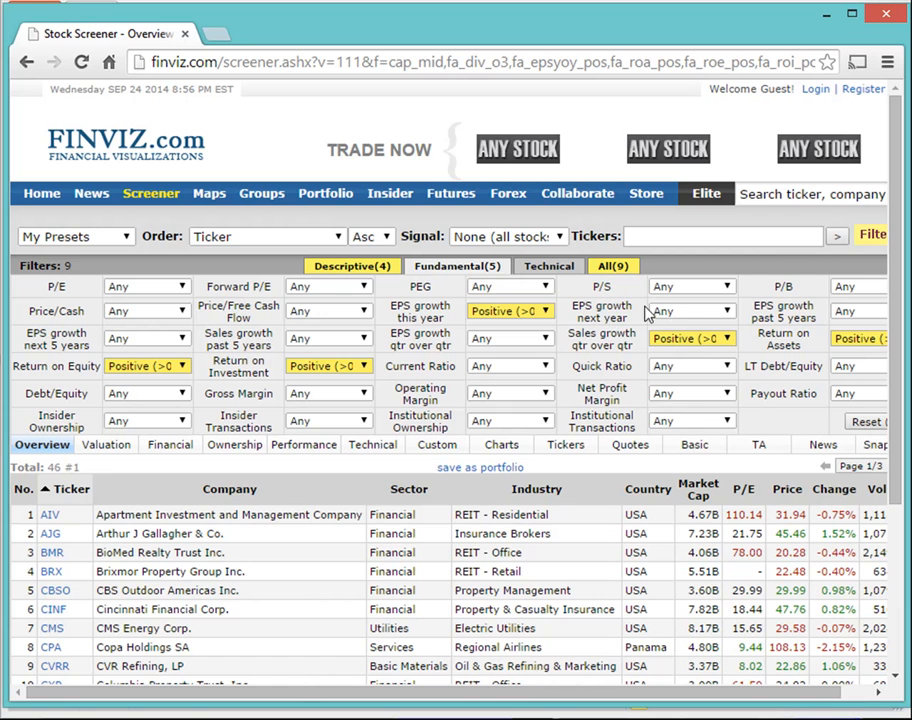
pyautogui.click(690, 312)
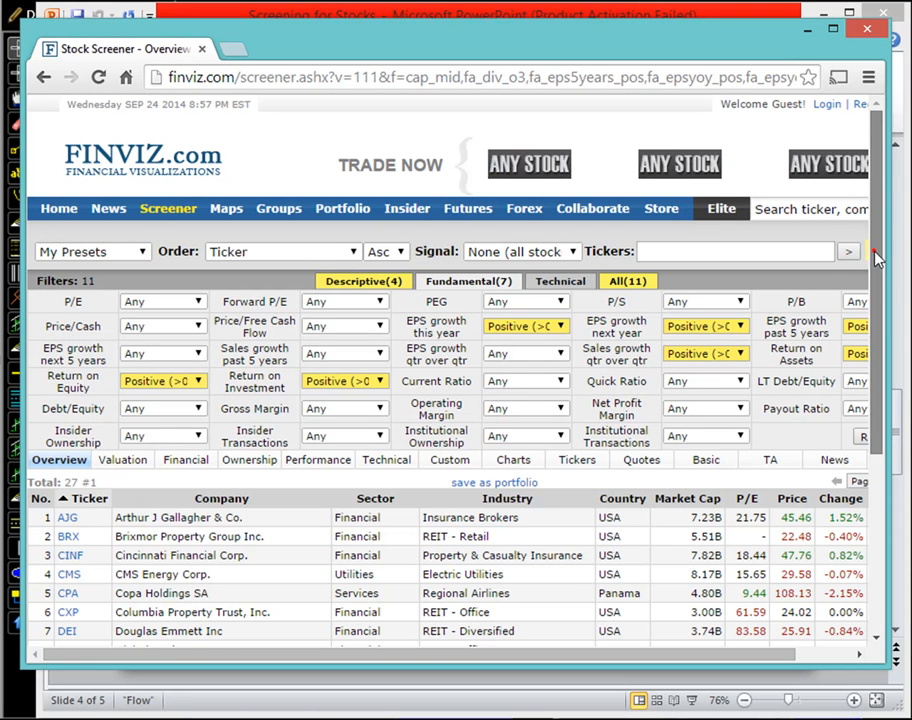
pyautogui.scroll(-3)
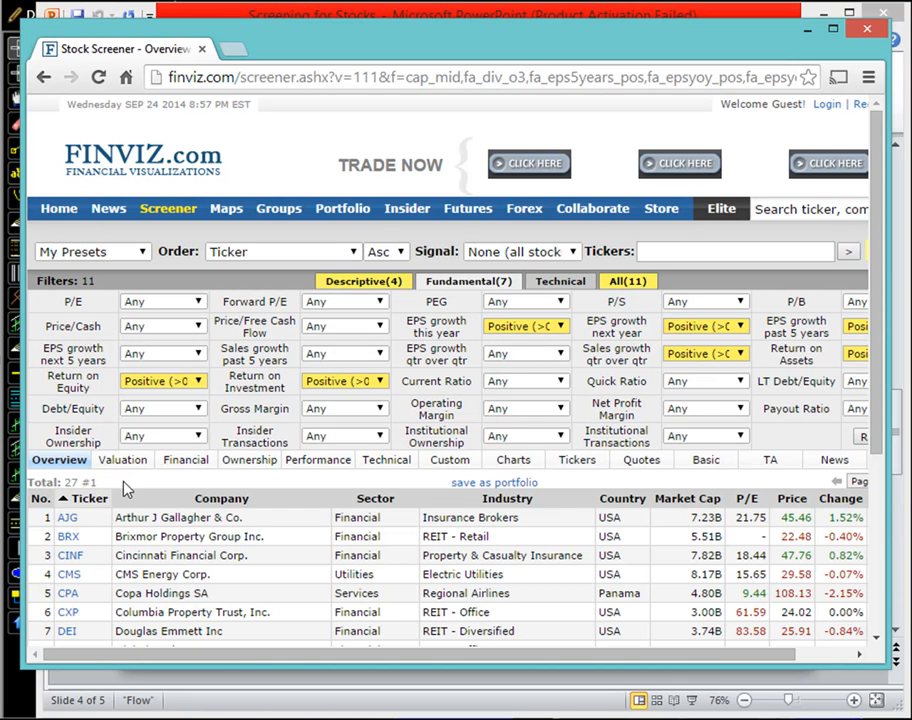
pyautogui.moveTo(126, 488)
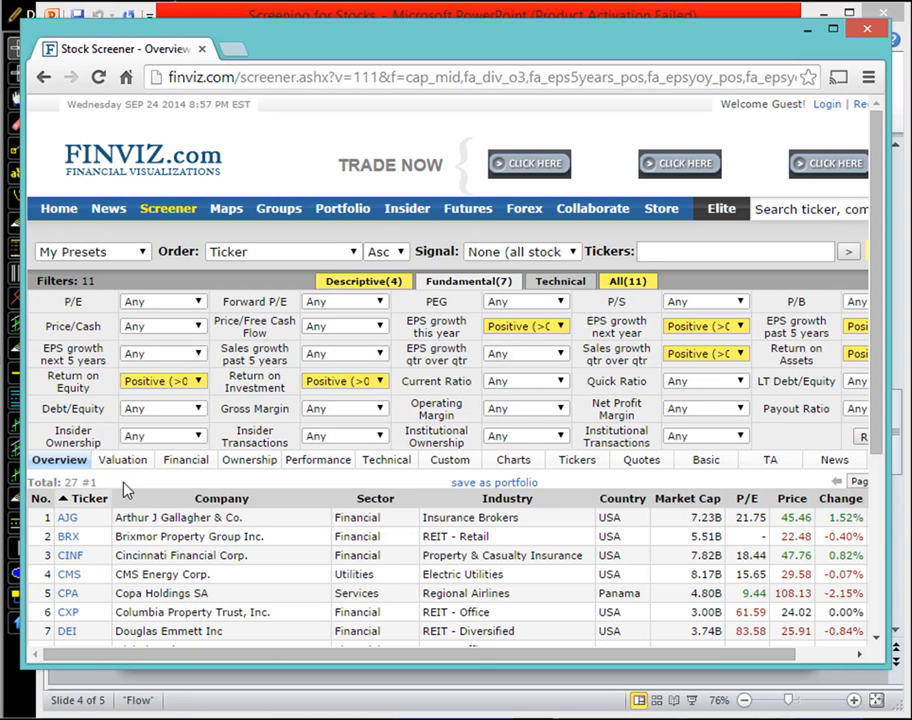
pyautogui.moveTo(122, 490)
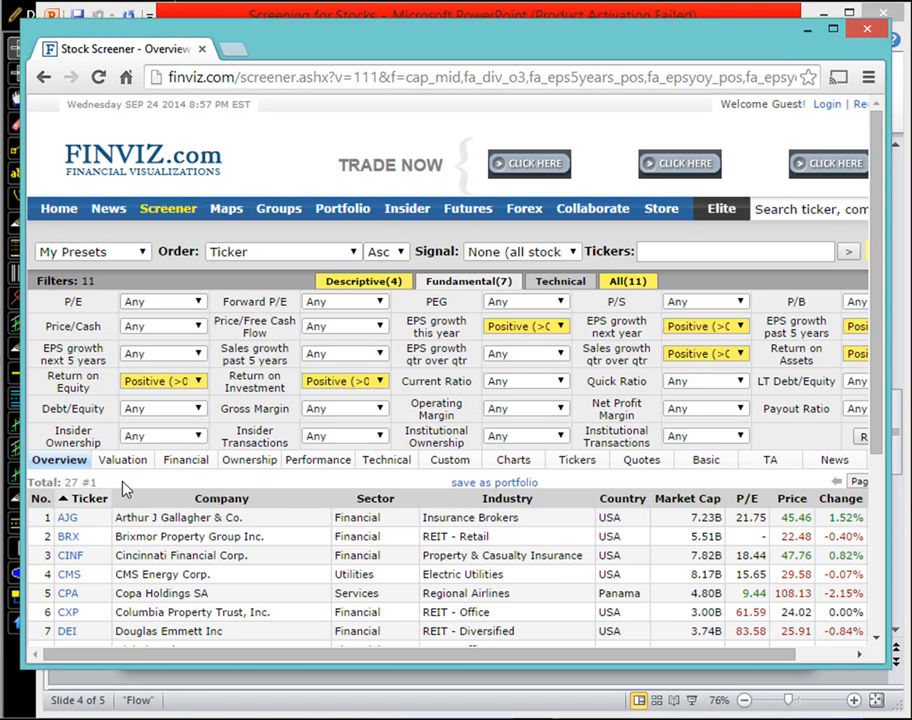
pyautogui.moveTo(560, 280)
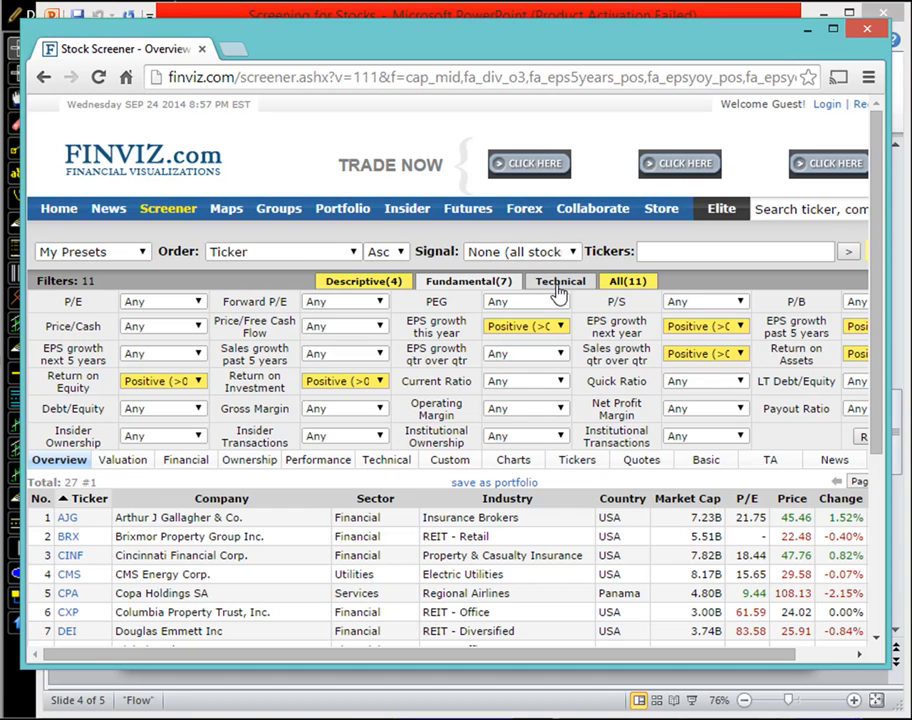
pyautogui.moveTo(556, 292)
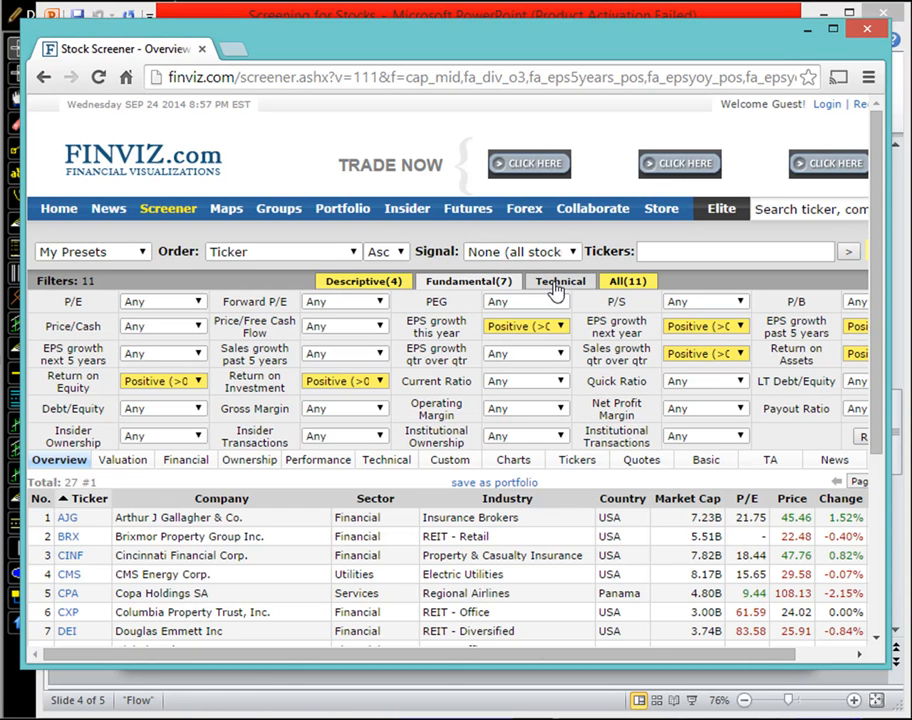
pyautogui.moveTo(456, 300)
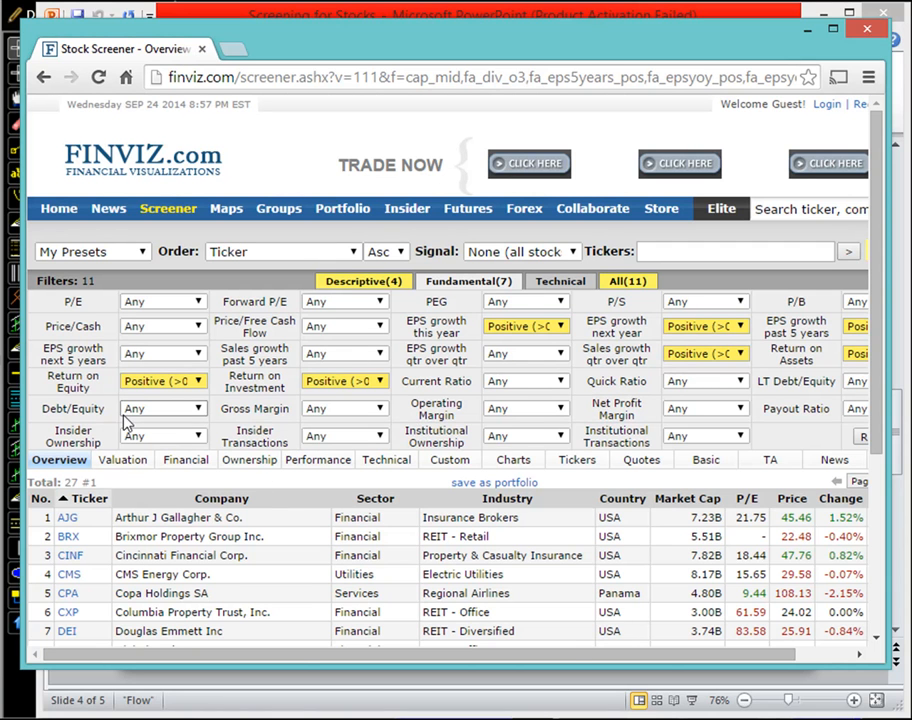
# On Technical filters require price above SMA200 (and try SMA50), leaving 16 stocks.
pyautogui.click(560, 280)
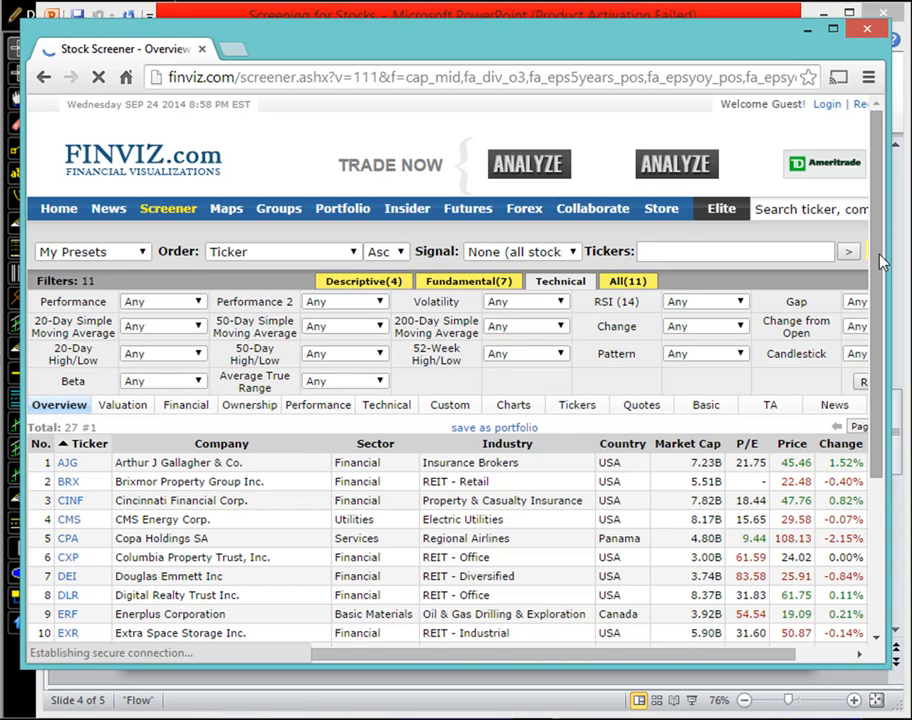
pyautogui.scroll(-3)
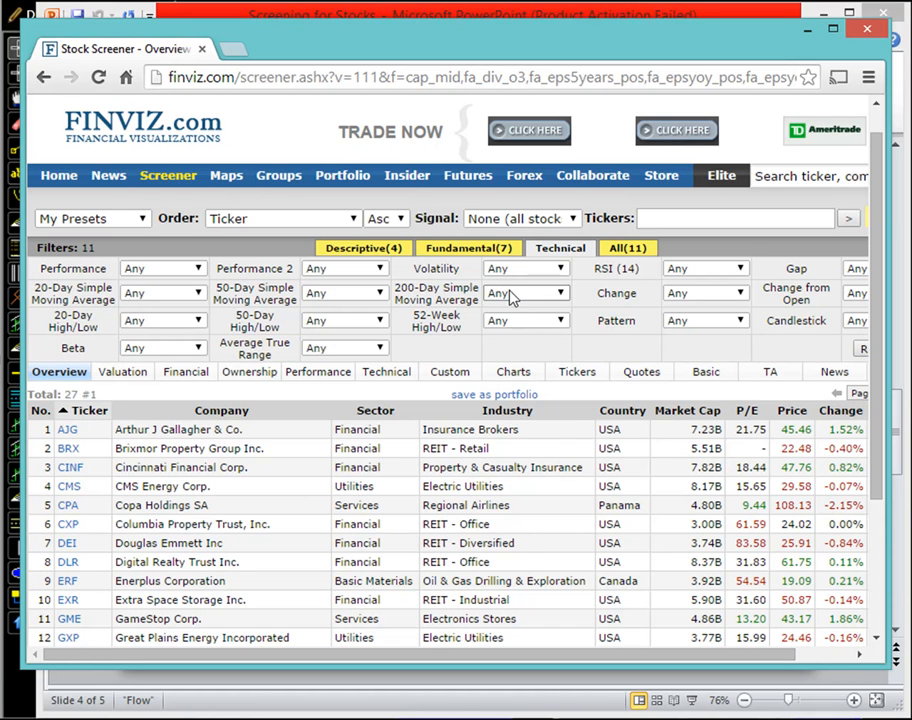
pyautogui.click(524, 292)
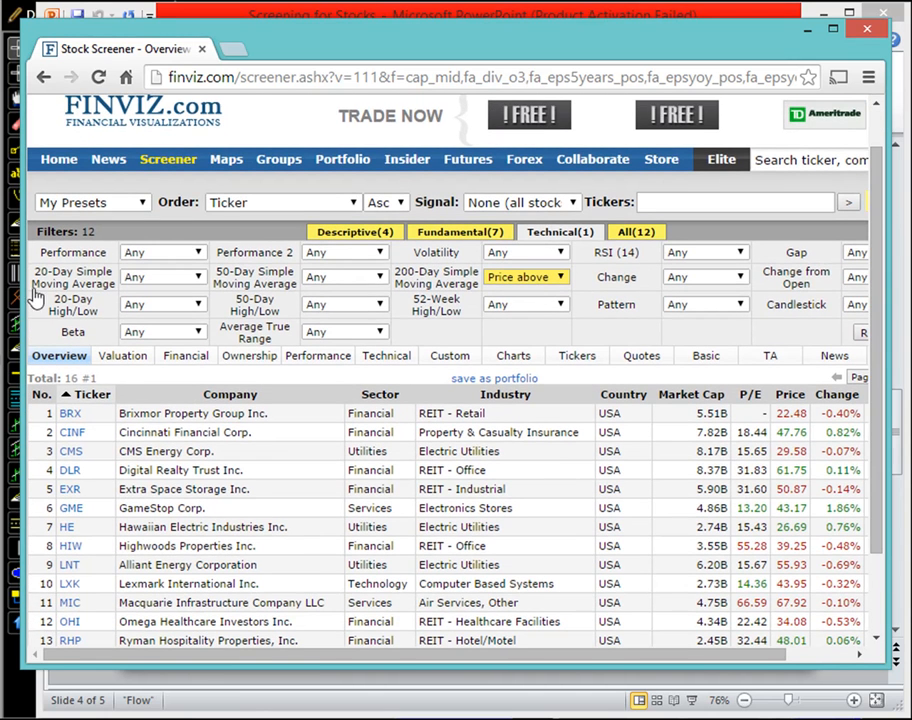
pyautogui.moveTo(528, 276)
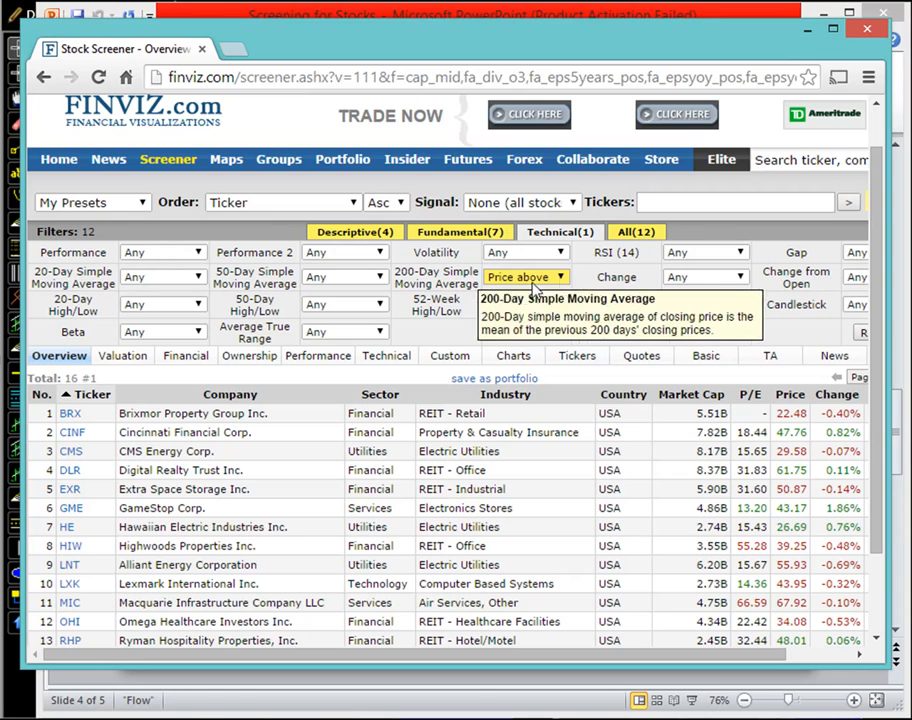
pyautogui.moveTo(564, 280)
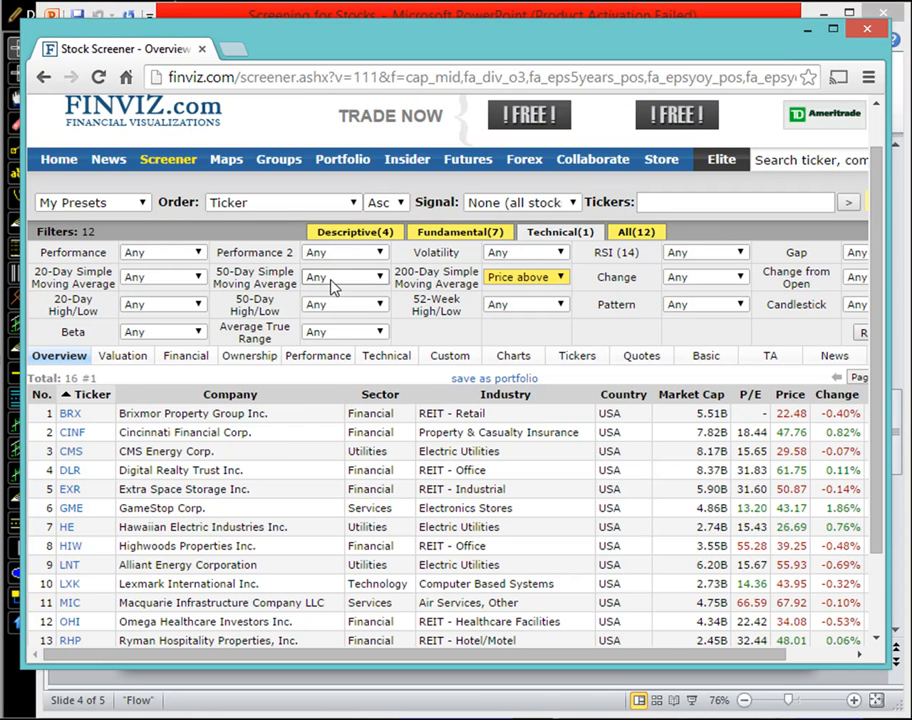
pyautogui.click(344, 276)
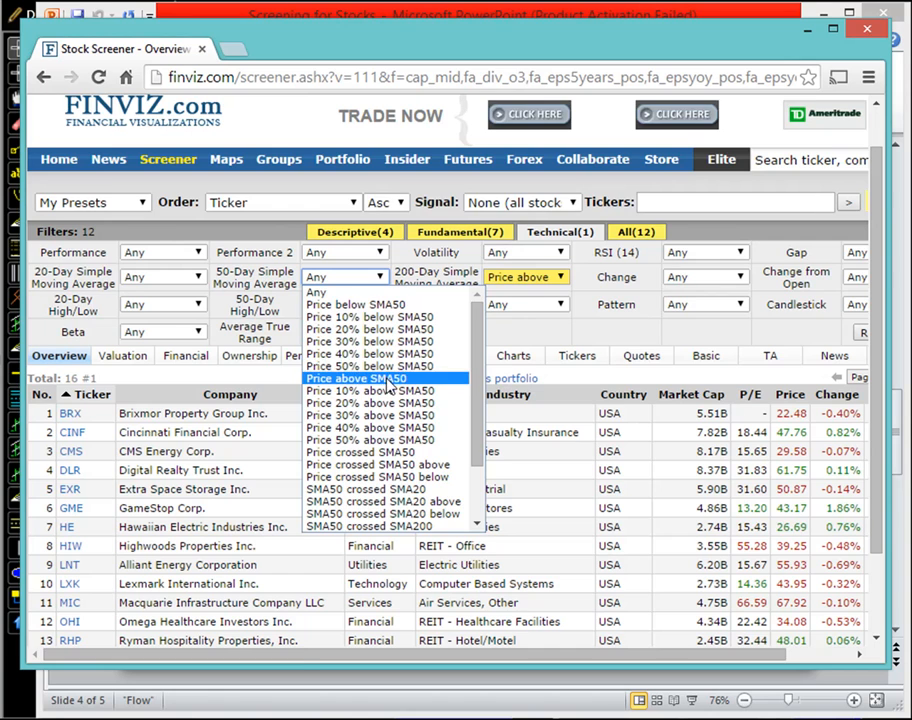
pyautogui.click(356, 378)
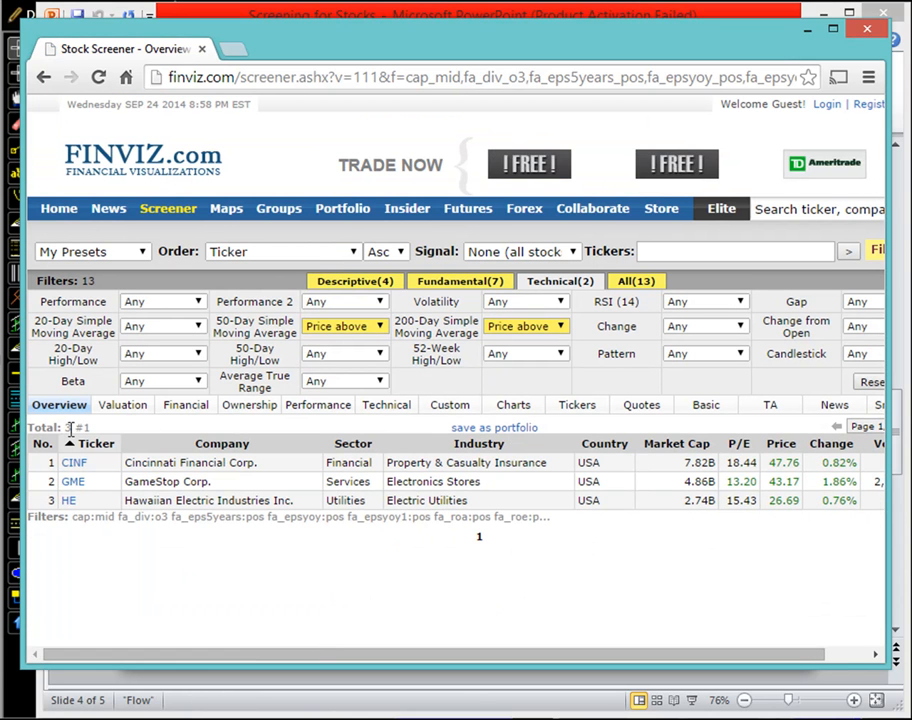
pyautogui.click(344, 326)
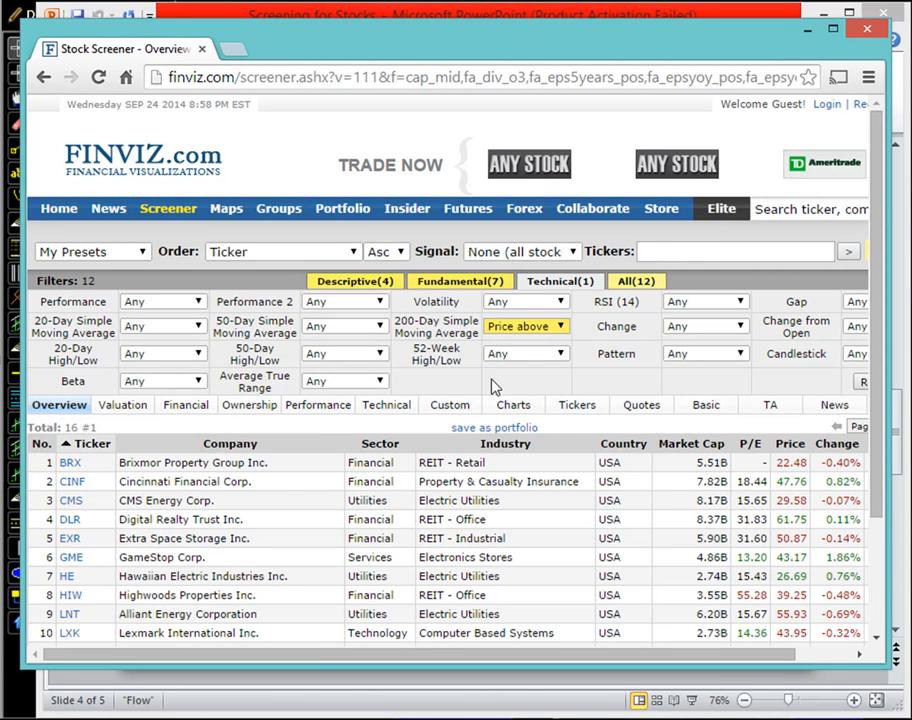
pyautogui.scroll(-3)
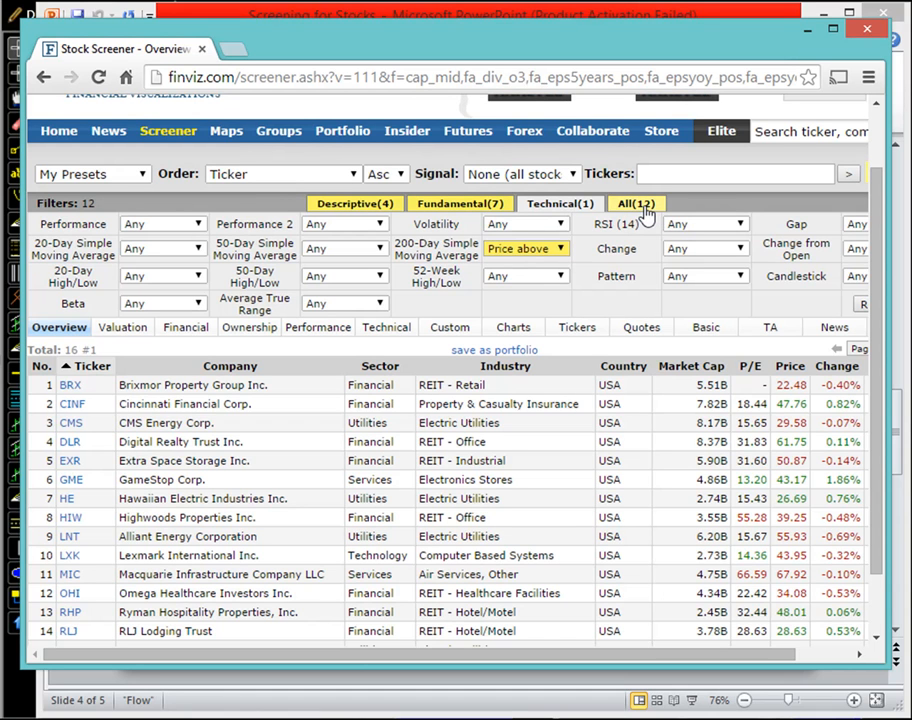
pyautogui.moveTo(872, 308)
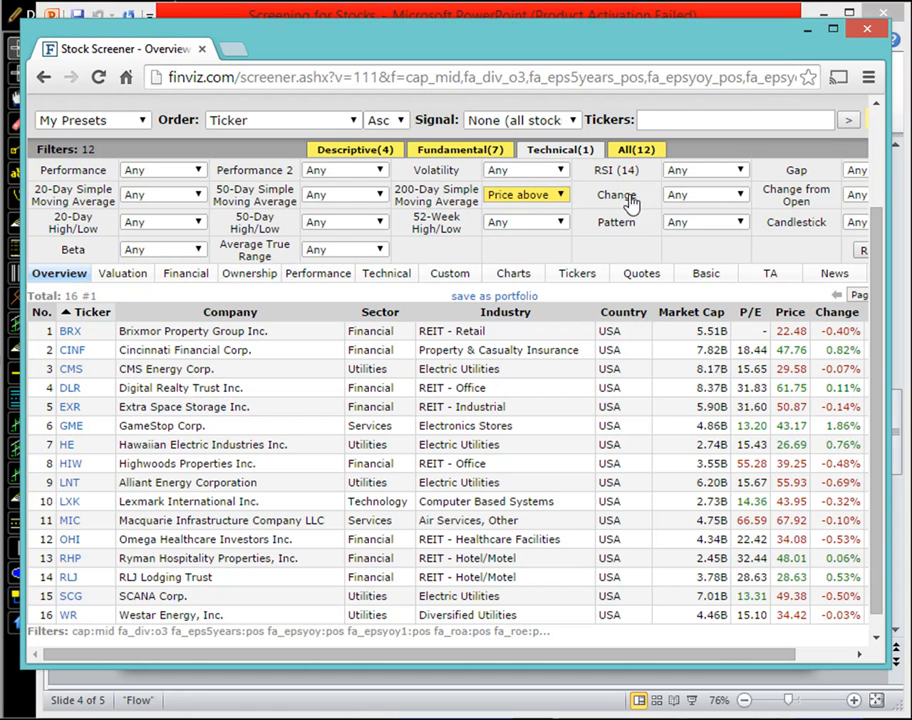
pyautogui.moveTo(552, 300)
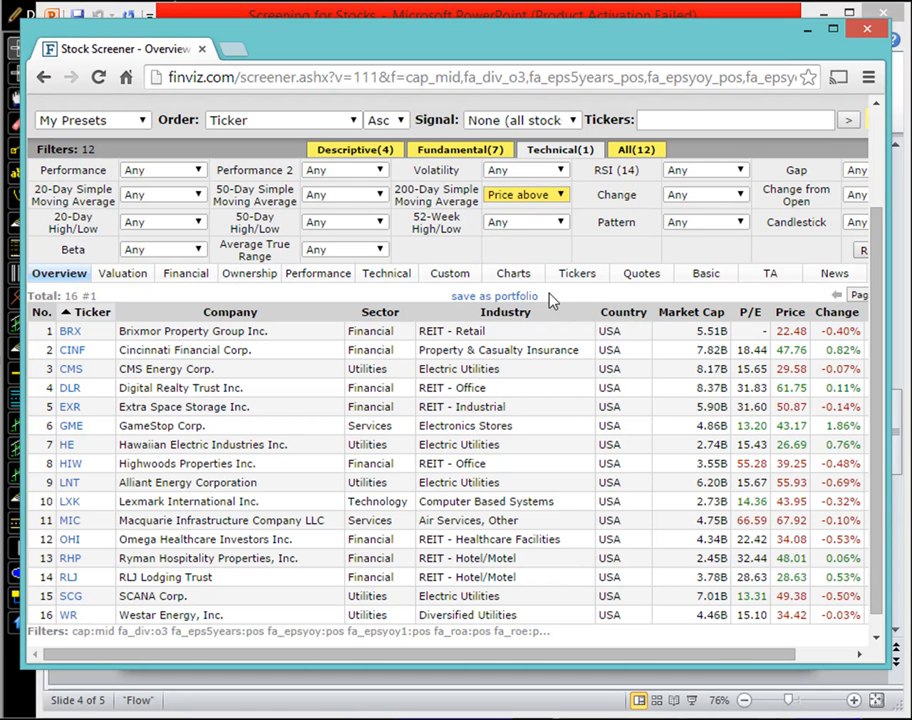
# Set Average True Range to over 1, then loosen it to over 0.5 for 10 stocks.
pyautogui.click(344, 248)
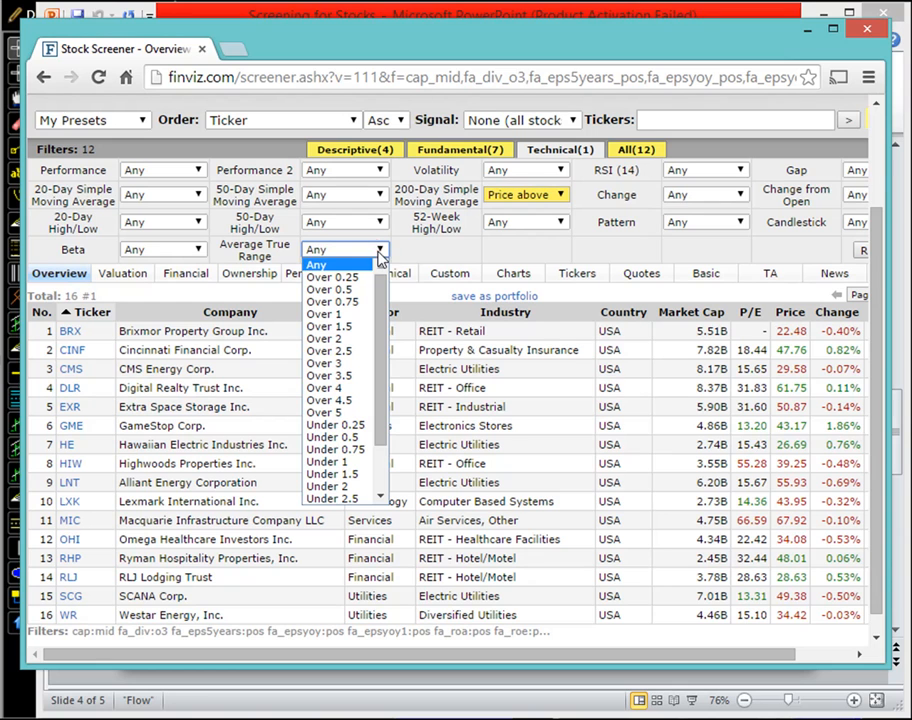
pyautogui.moveTo(324, 312)
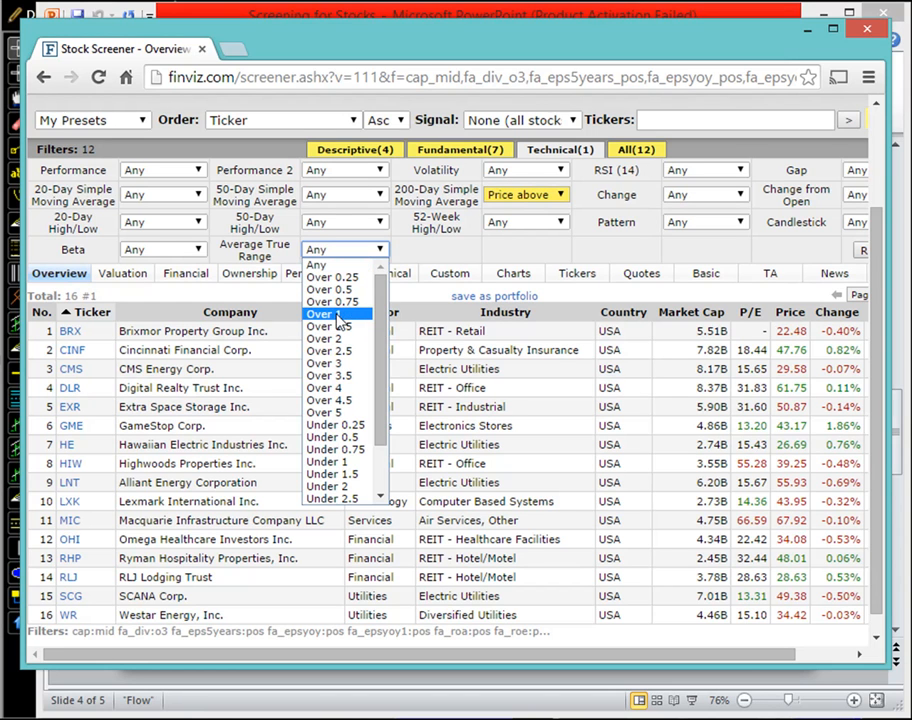
pyautogui.click(324, 324)
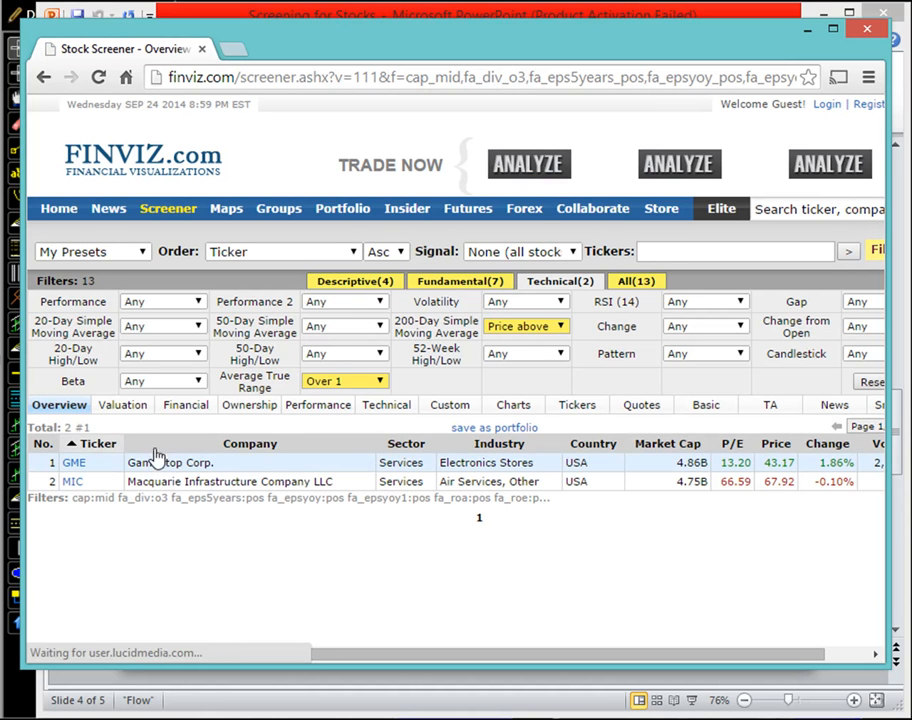
pyautogui.click(344, 380)
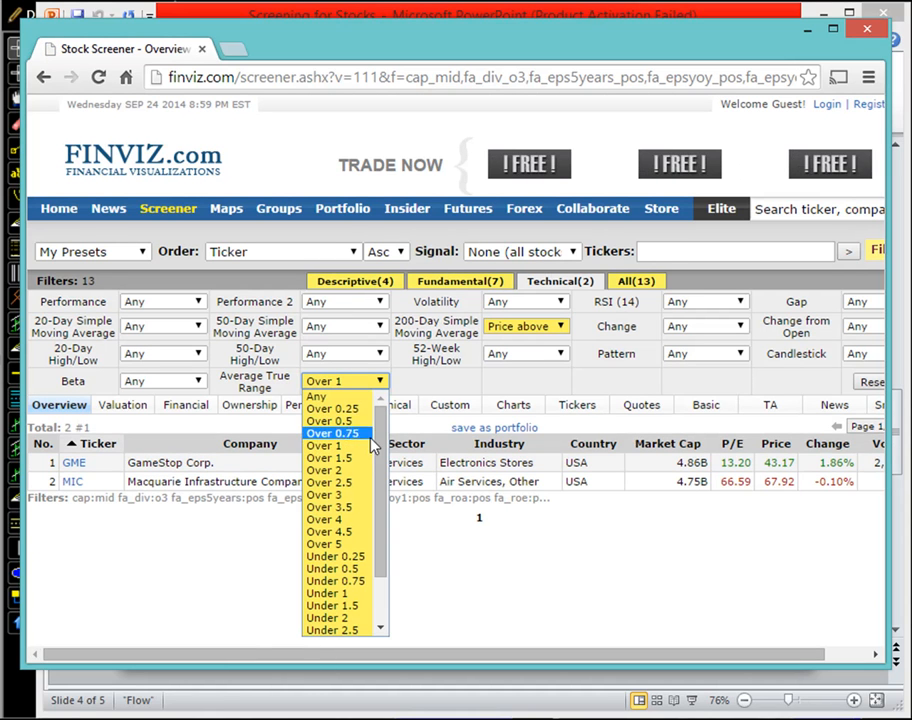
pyautogui.click(332, 420)
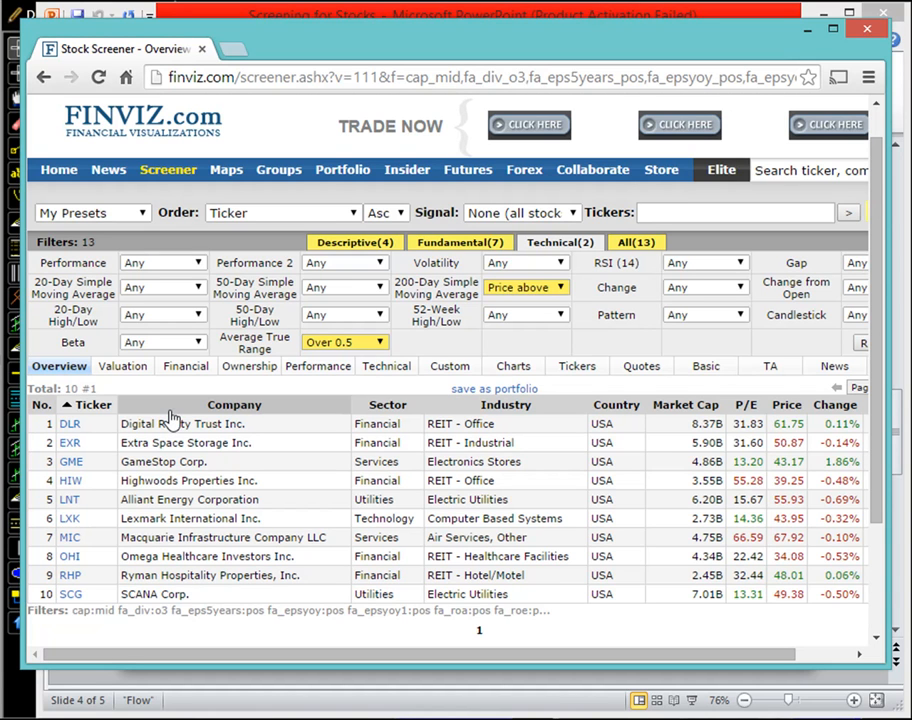
pyautogui.moveTo(144, 398)
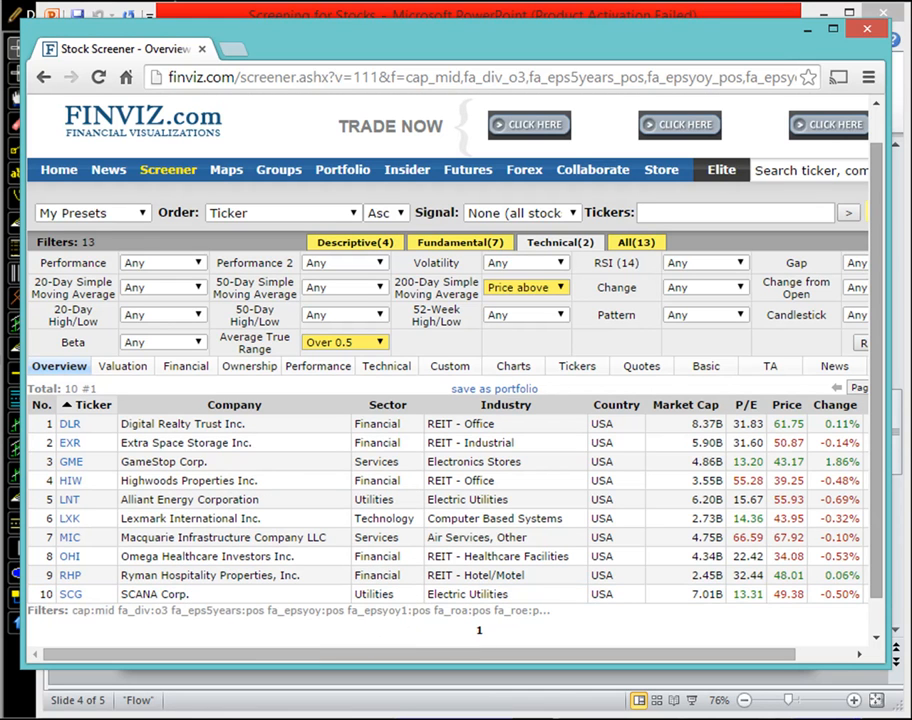
pyautogui.moveTo(880, 420)
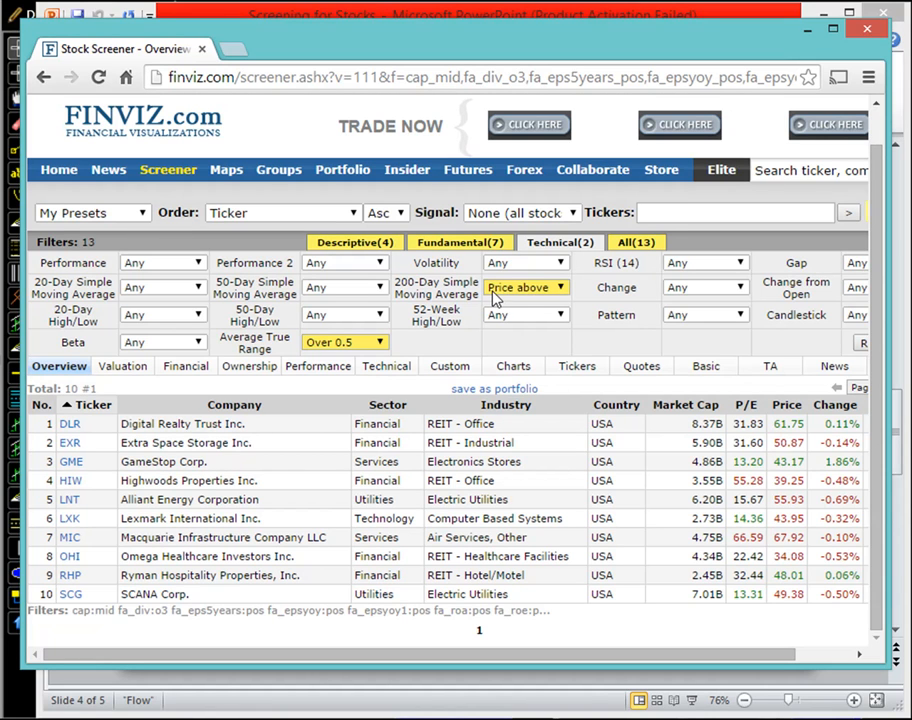
pyautogui.moveTo(72, 288)
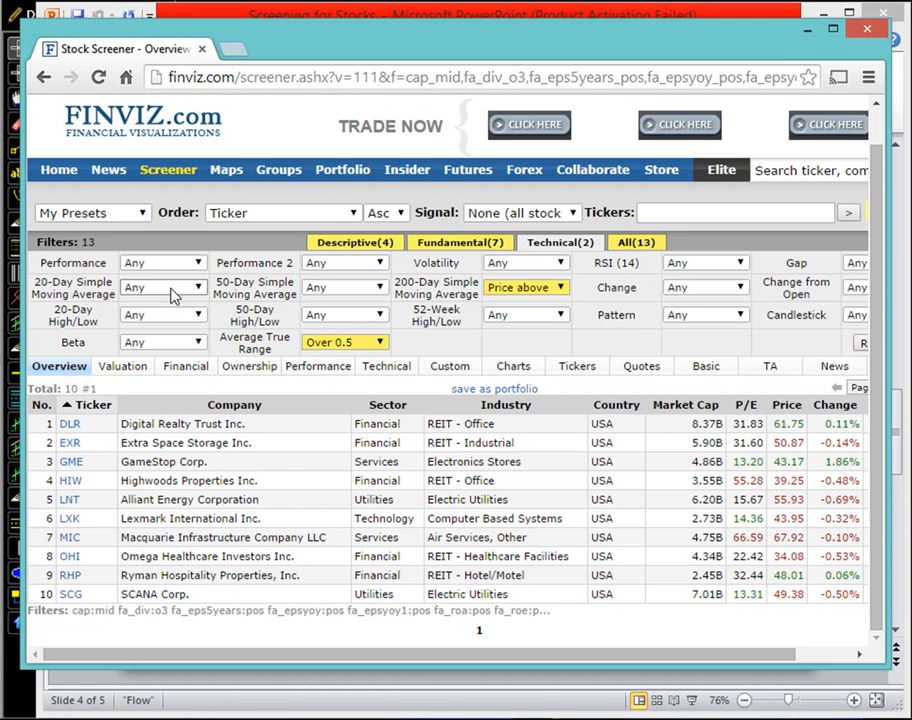
pyautogui.moveTo(384, 348)
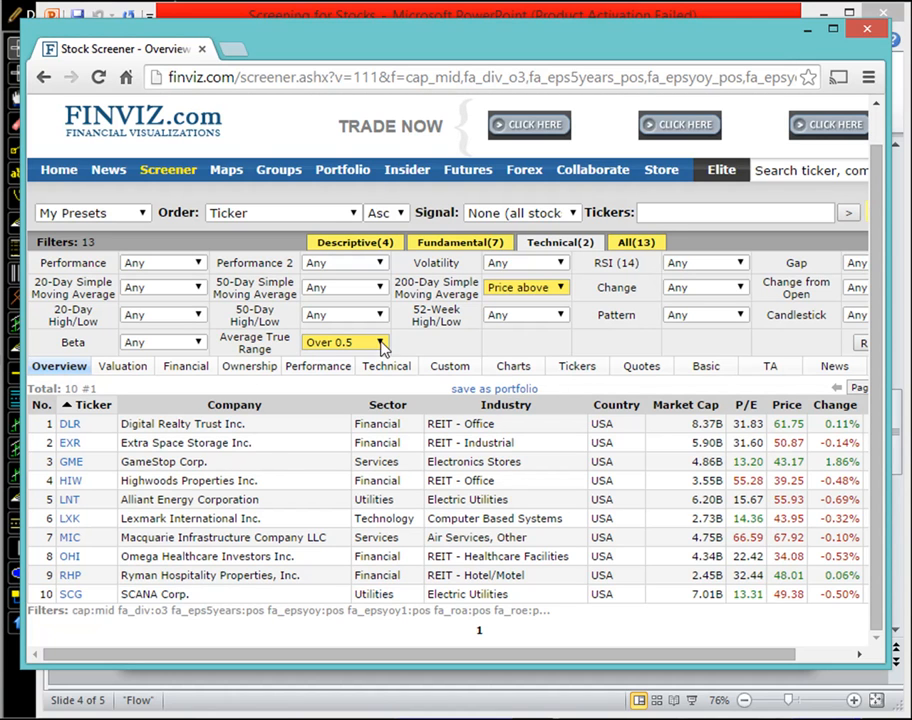
# Raise Average True Range to over 1, leaving only GameStop and Macquarie Infrastructure.
pyautogui.click(344, 342)
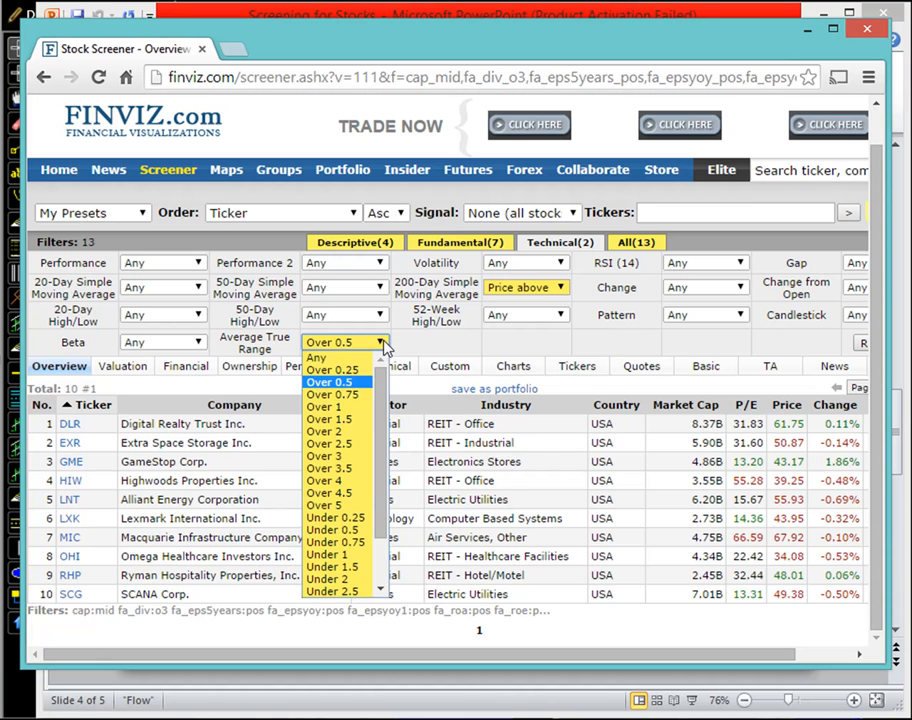
pyautogui.click(328, 404)
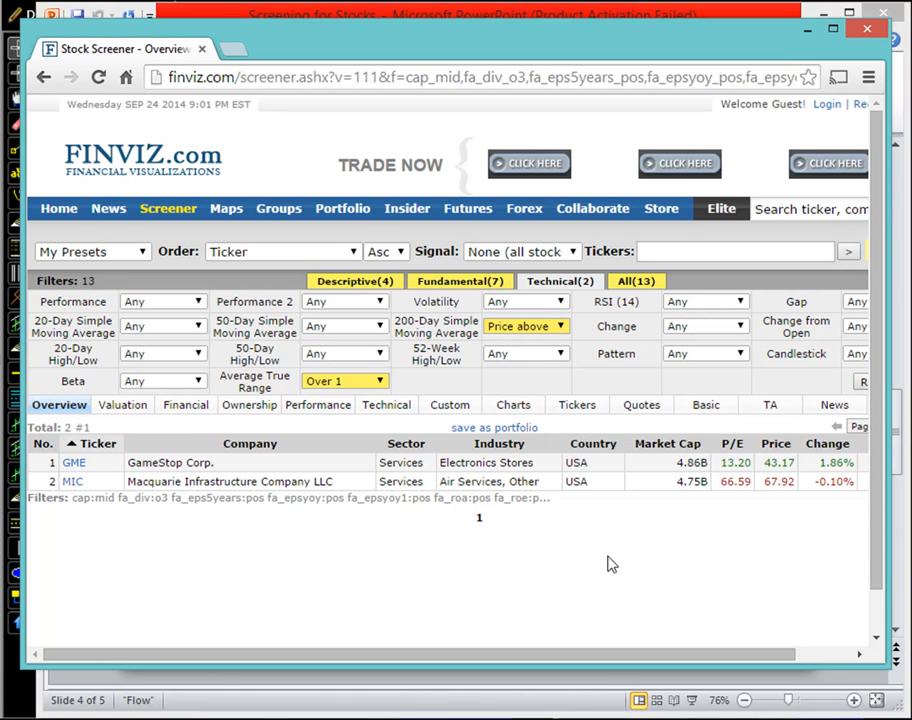
pyautogui.moveTo(476, 638)
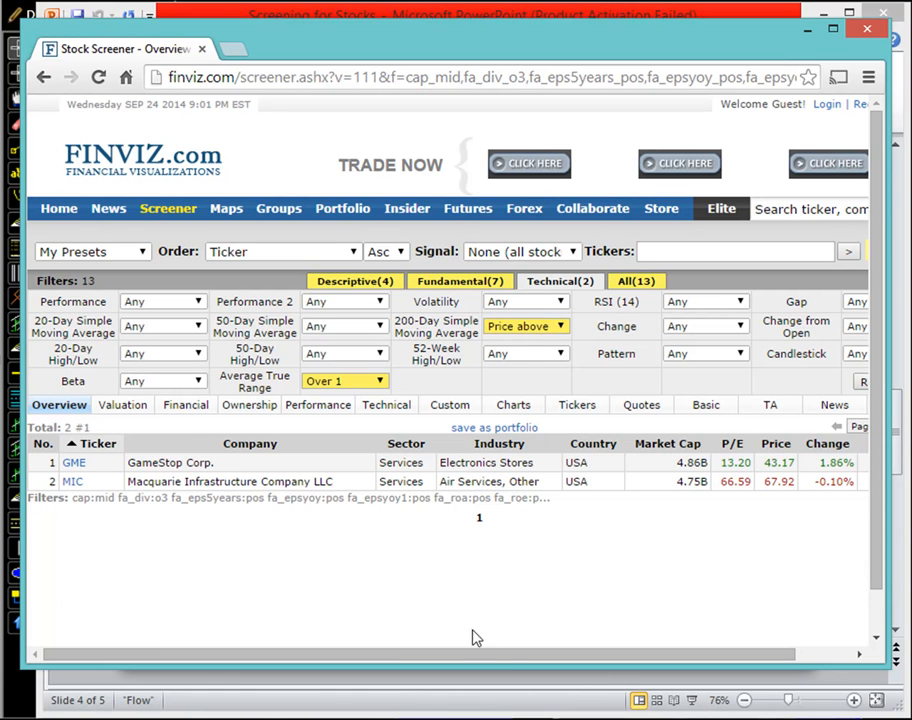
pyautogui.moveTo(568, 656)
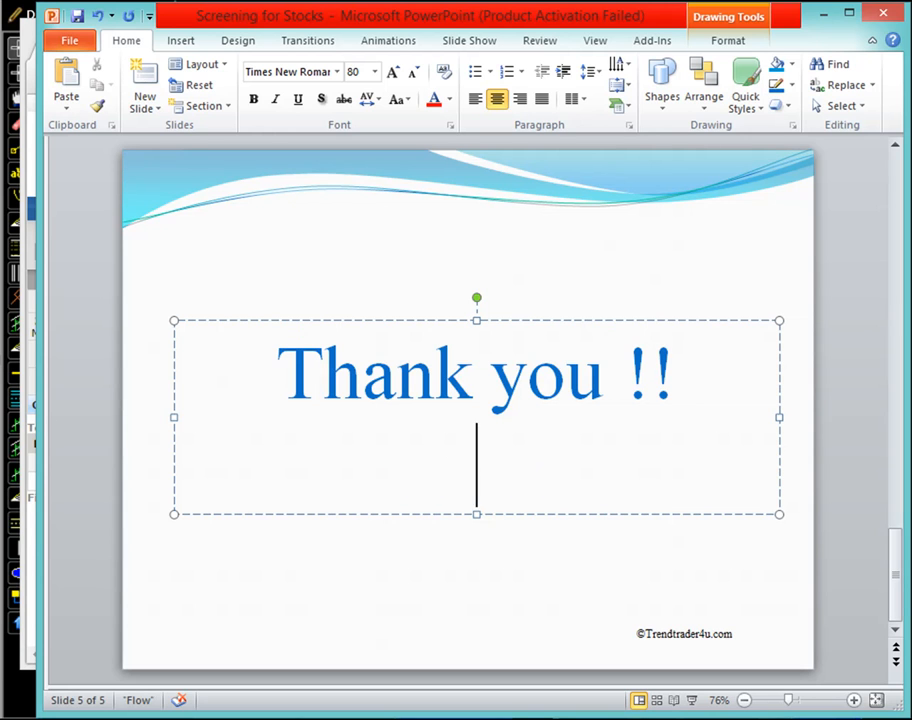
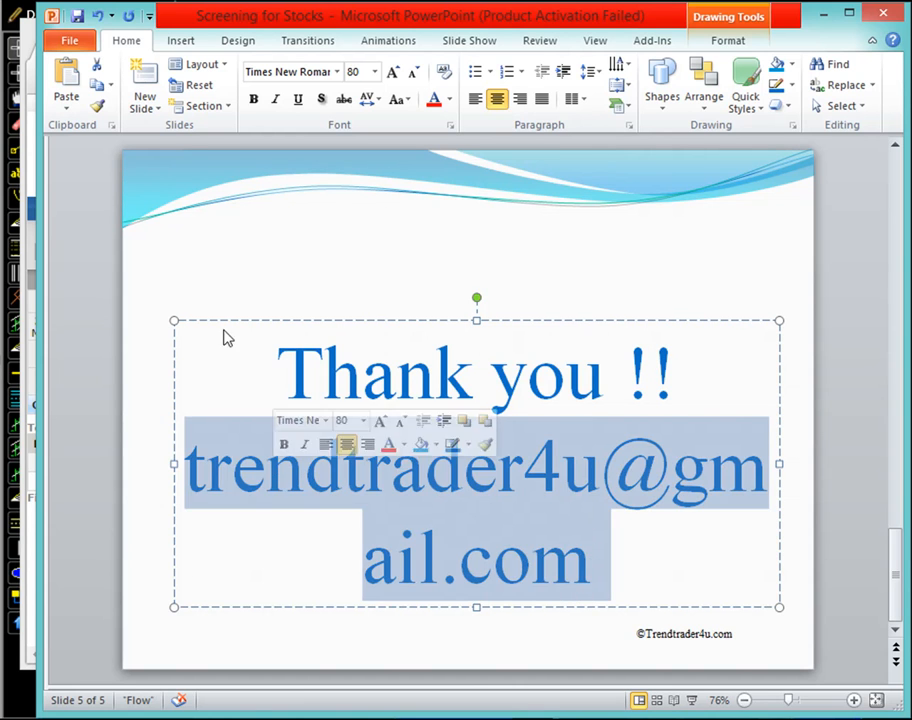
pyautogui.click(374, 72)
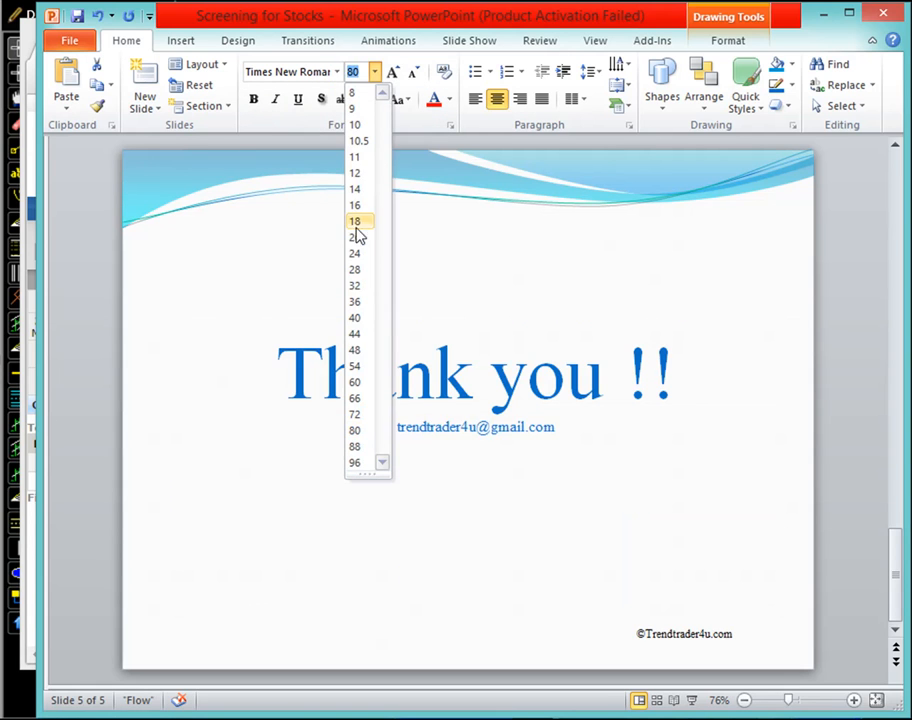
pyautogui.click(354, 252)
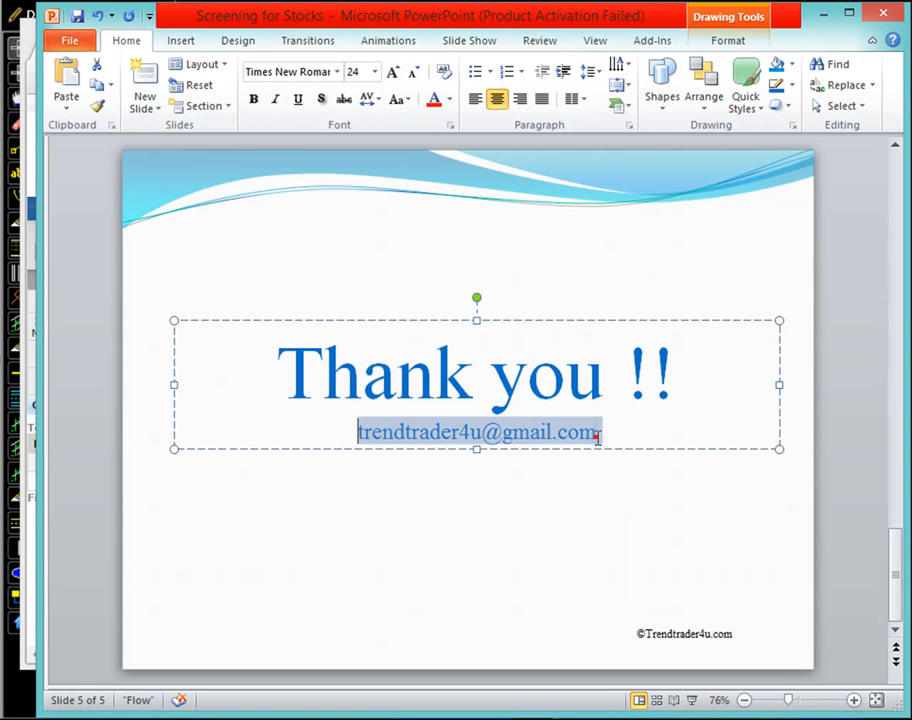
pyautogui.write('w')
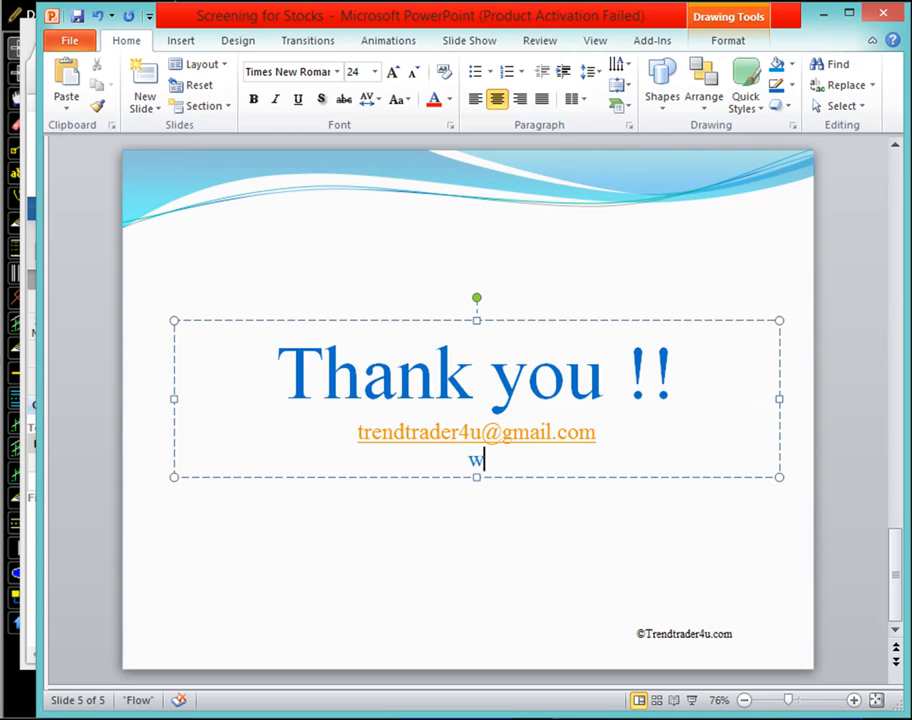
pyautogui.write('ww.trendtrader4u.com')
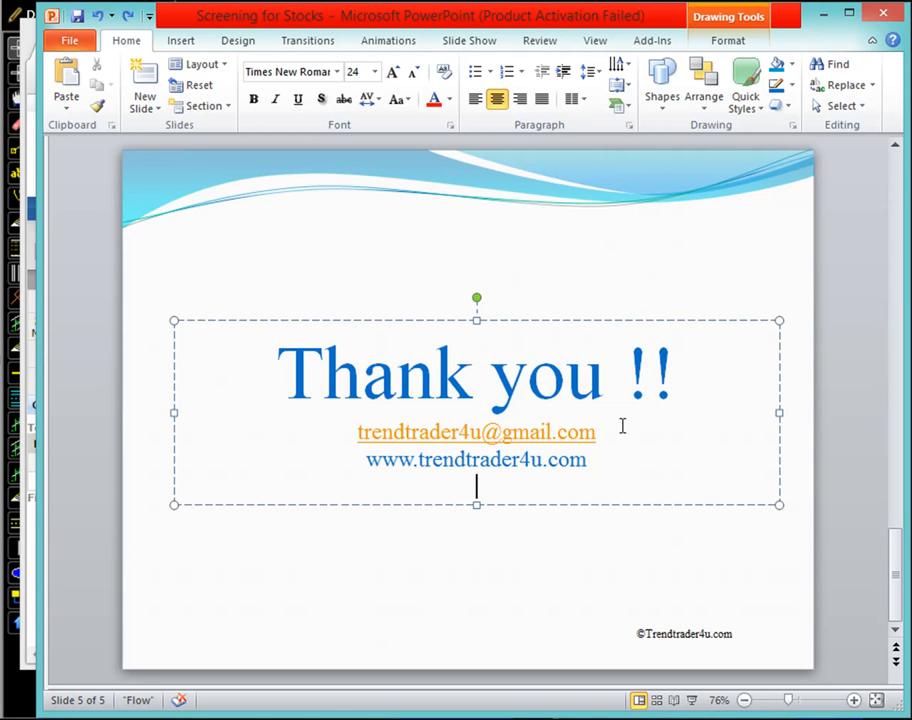
pyautogui.write('@trendtrader4u')
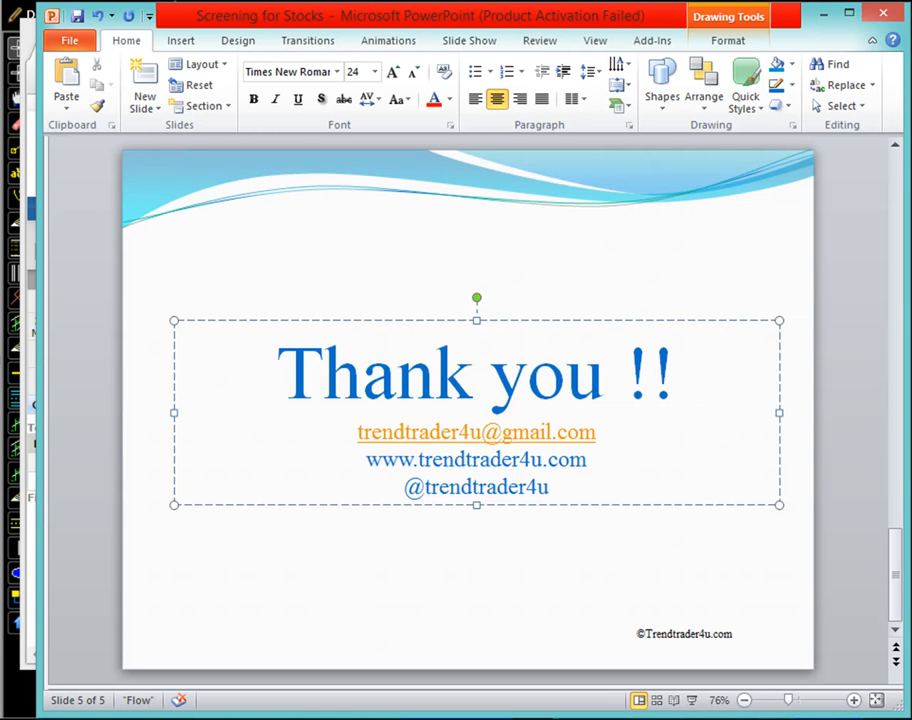
pyautogui.write('(stockt')
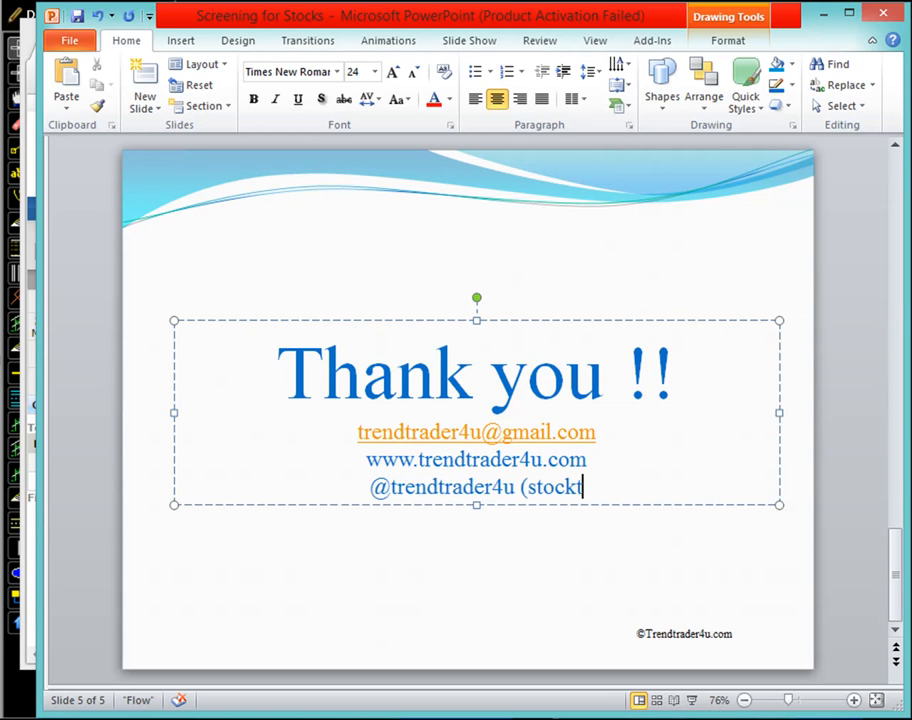
pyautogui.write('wits/twitt')
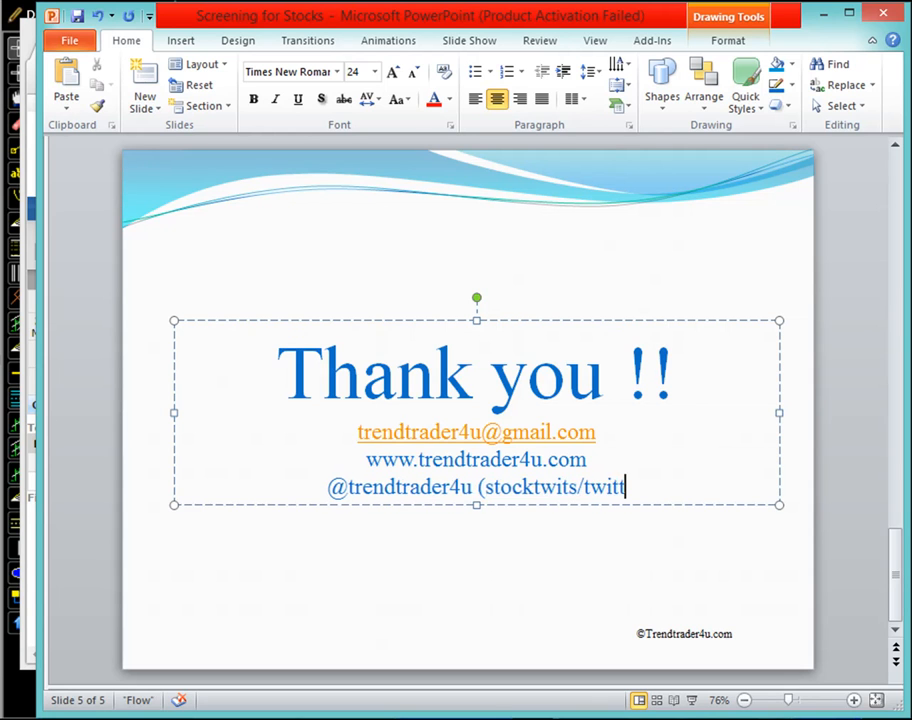
pyautogui.write('er)')
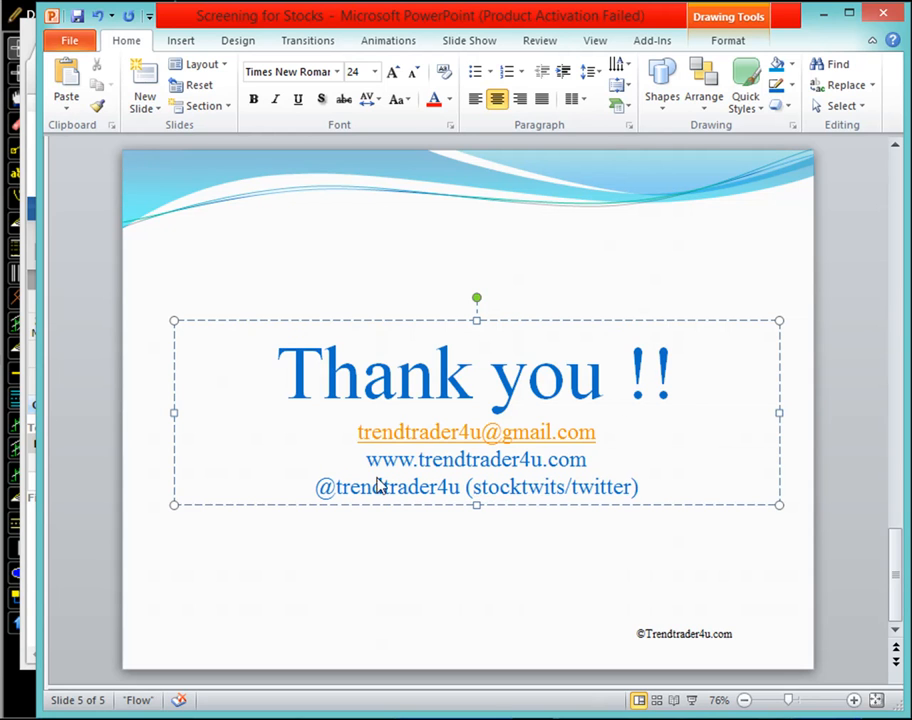
pyautogui.click(282, 592)
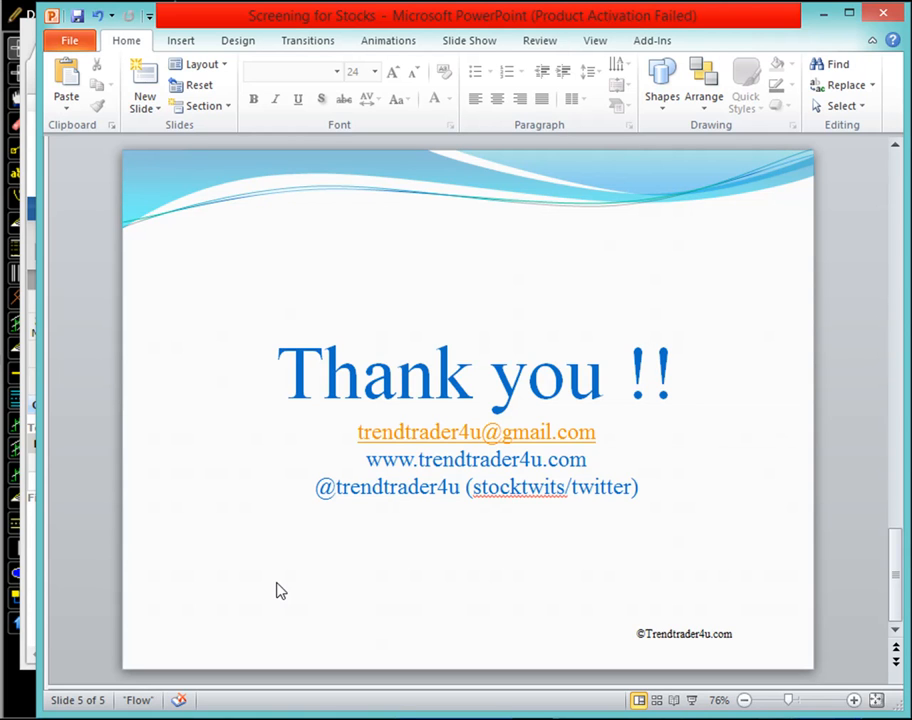
pyautogui.moveTo(480, 532)
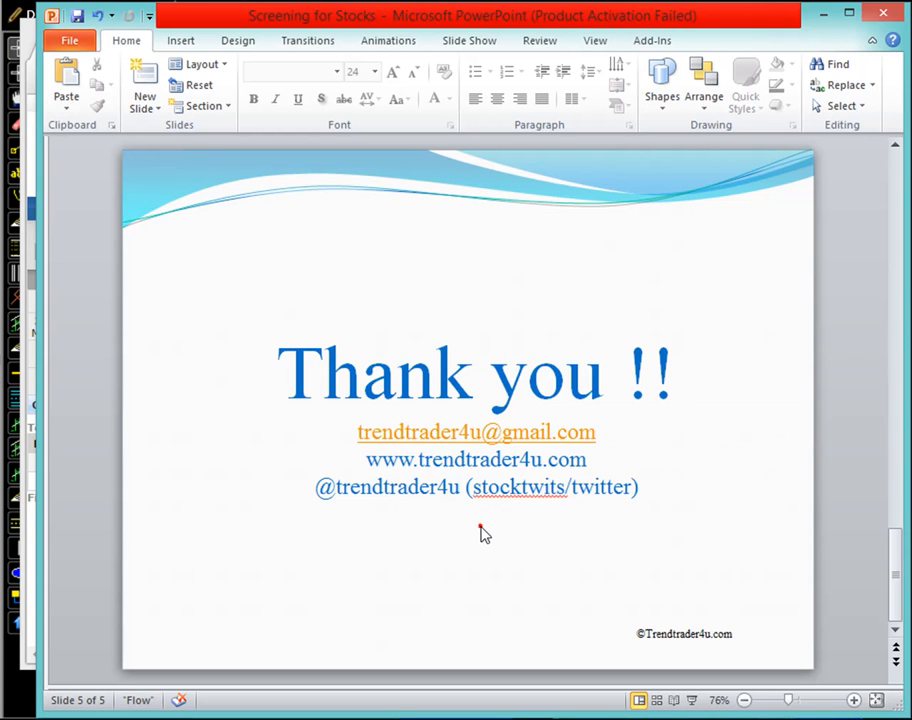